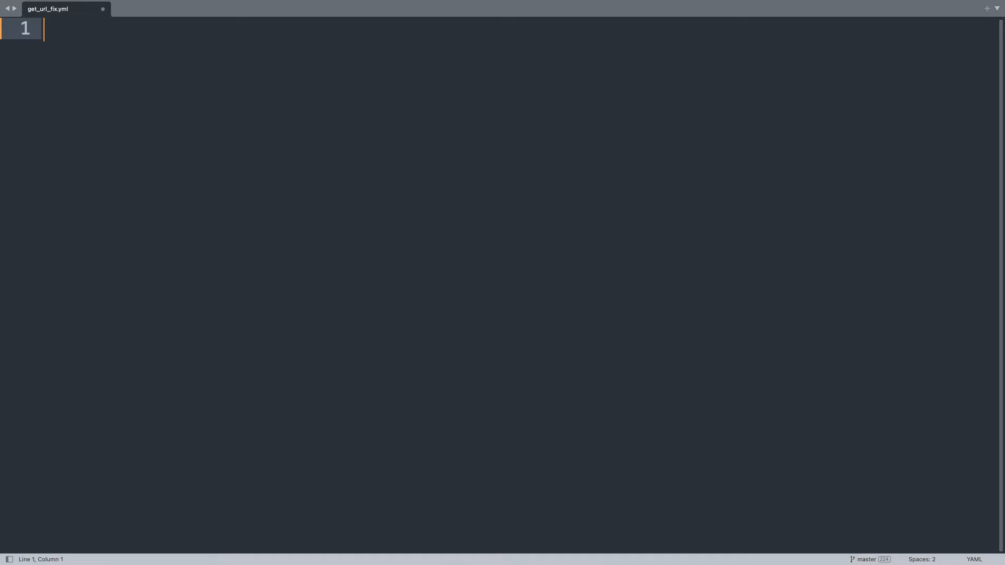
# - Write the YAML header and a play 'win_get_url module demo' on hosts: all with become: false
pyautogui.write('---')
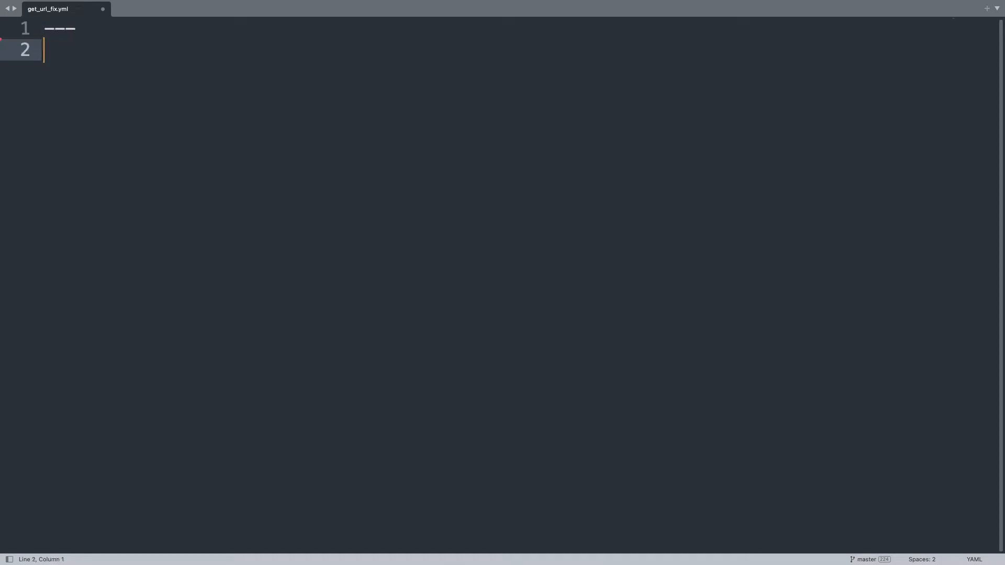
pyautogui.write('- na')
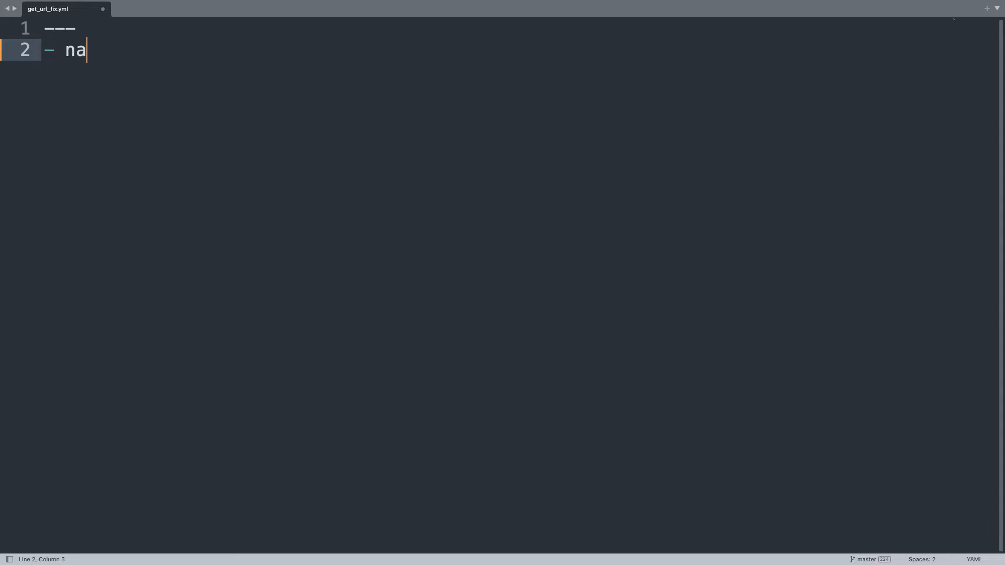
pyautogui.write('me:')
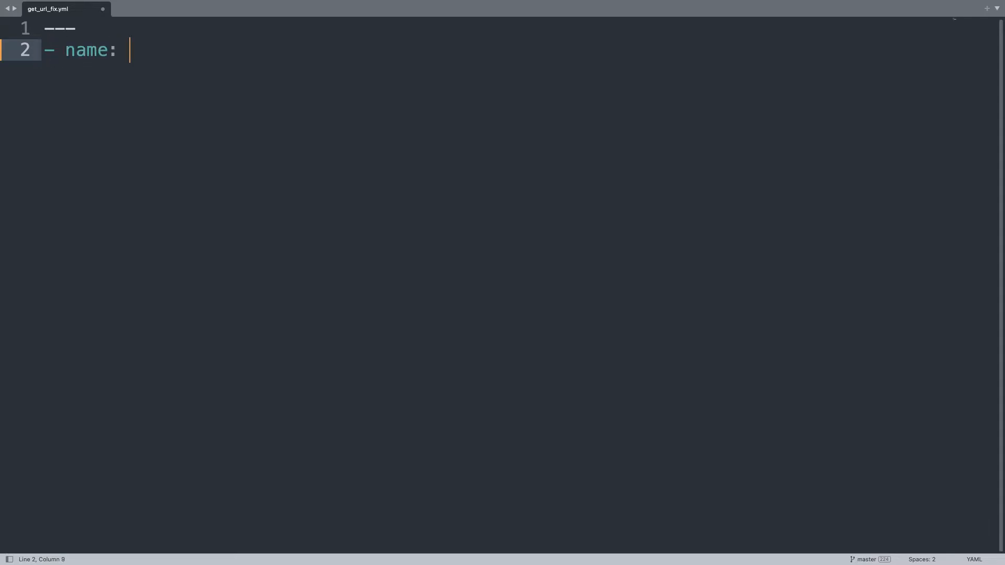
pyautogui.write('win_')
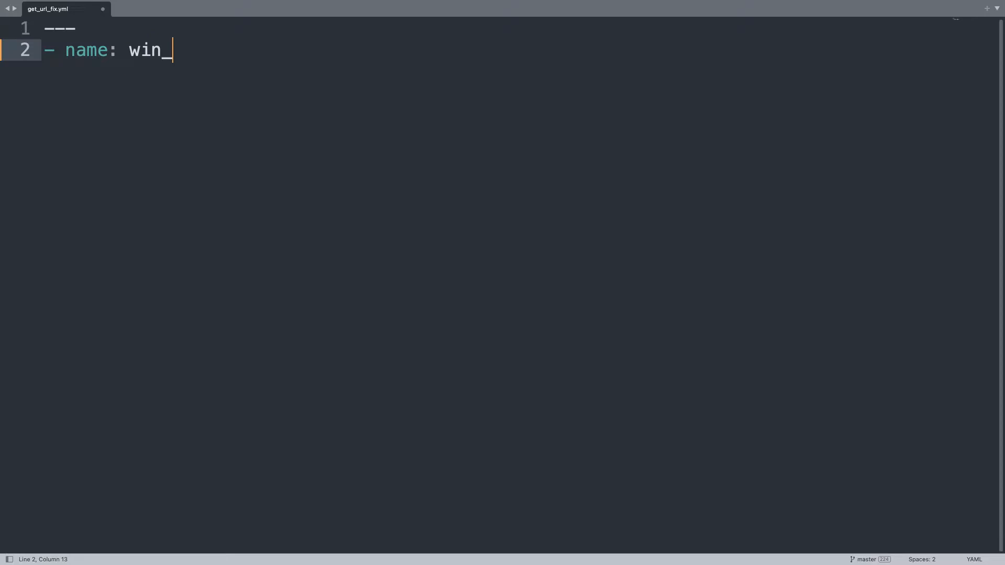
pyautogui.write('get_url')
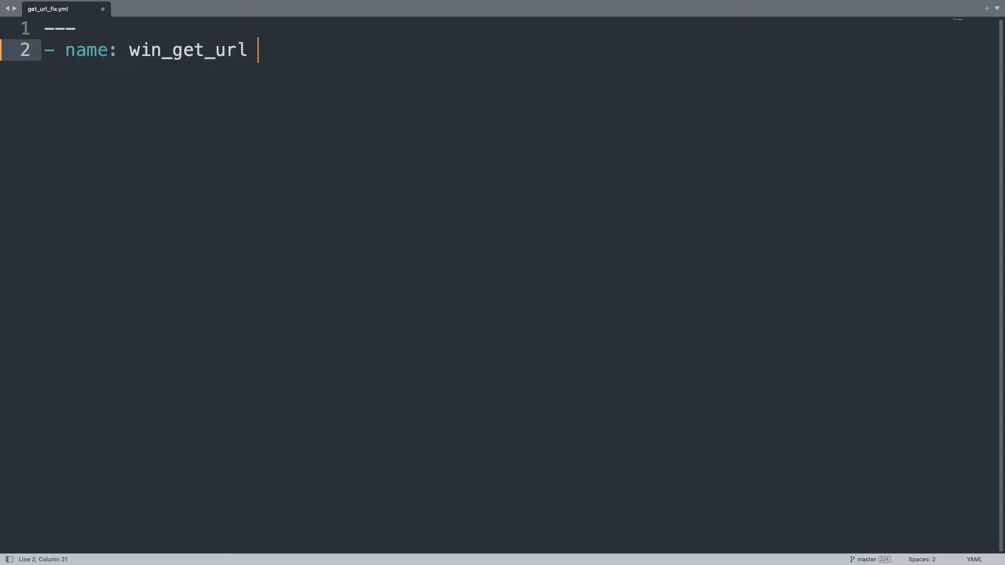
pyautogui.write('module demo')
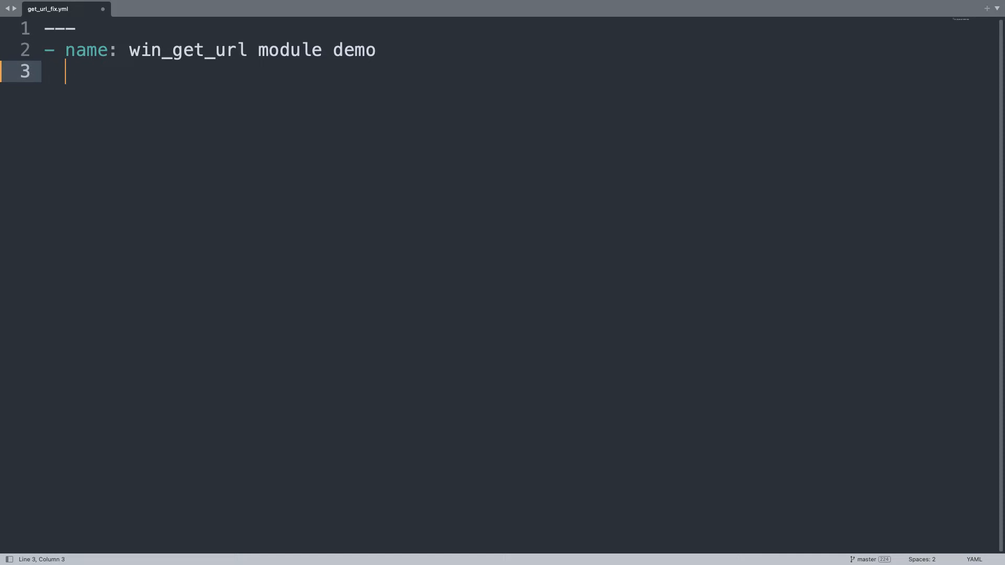
pyautogui.write('hosts: a')
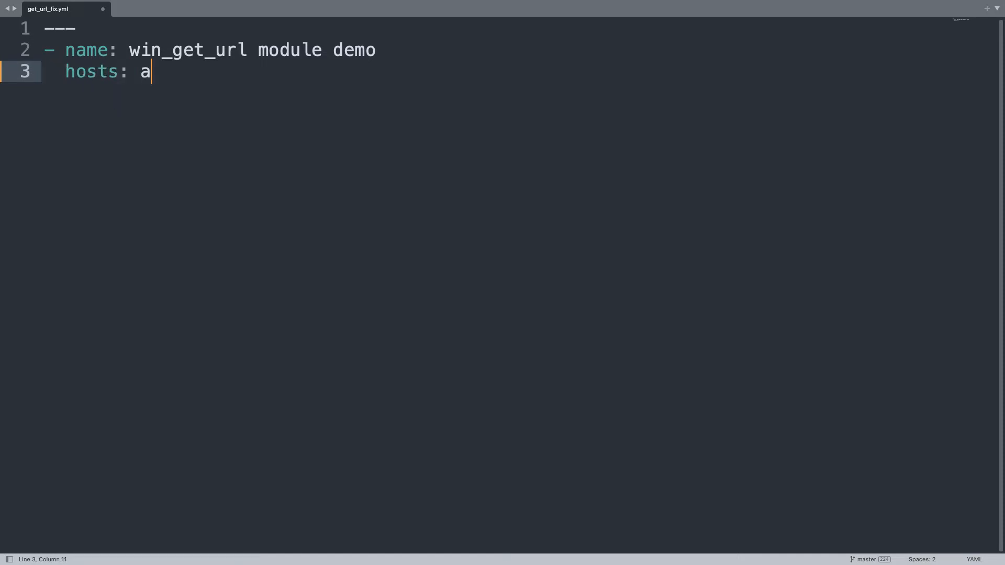
pyautogui.write('ll')
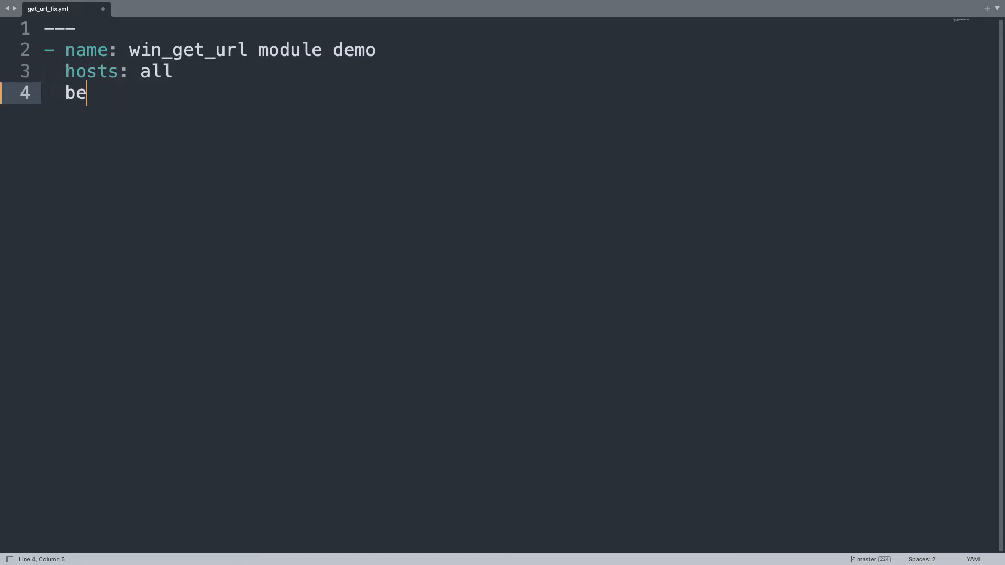
pyautogui.write('come:')
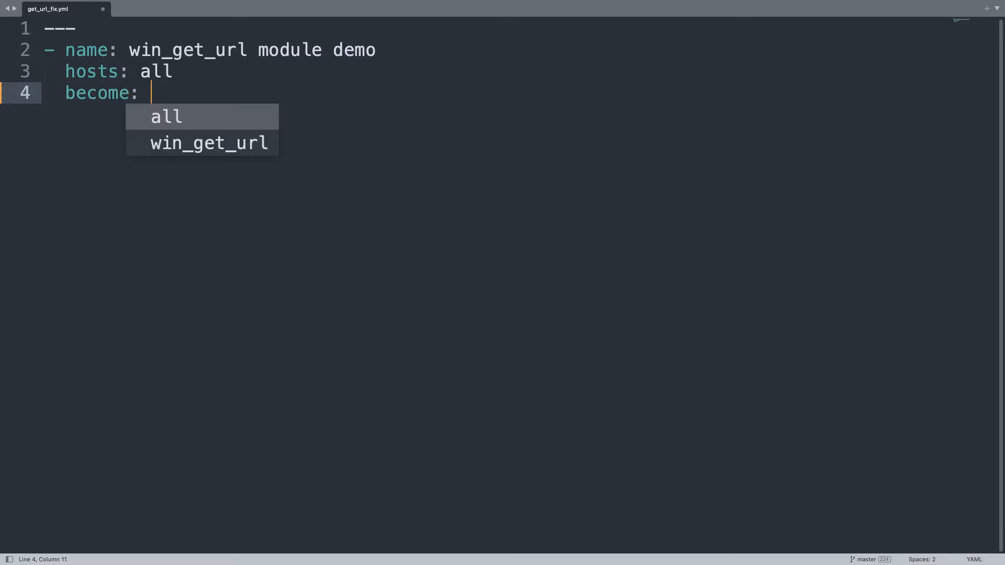
pyautogui.write('false')
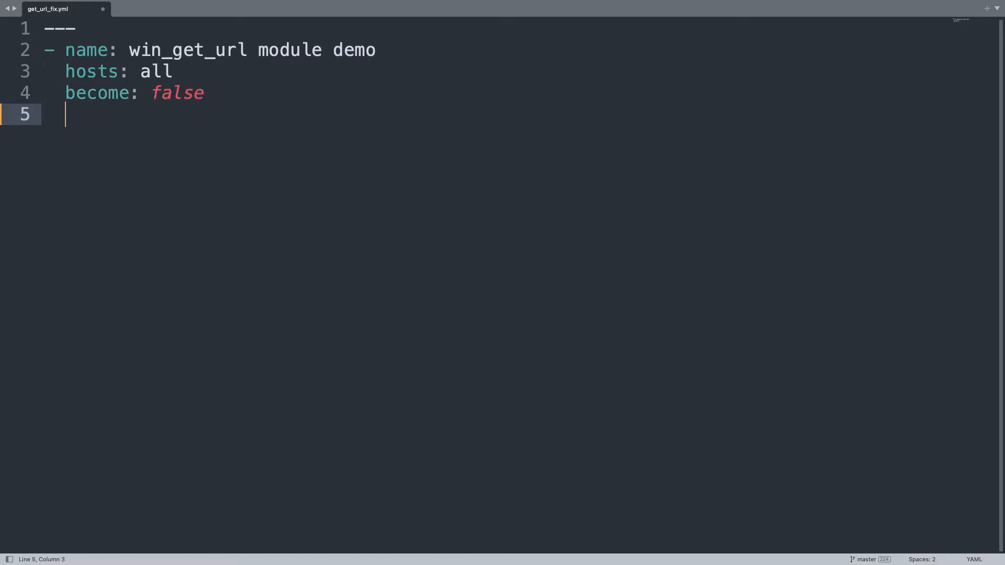
pyautogui.write('vars:')
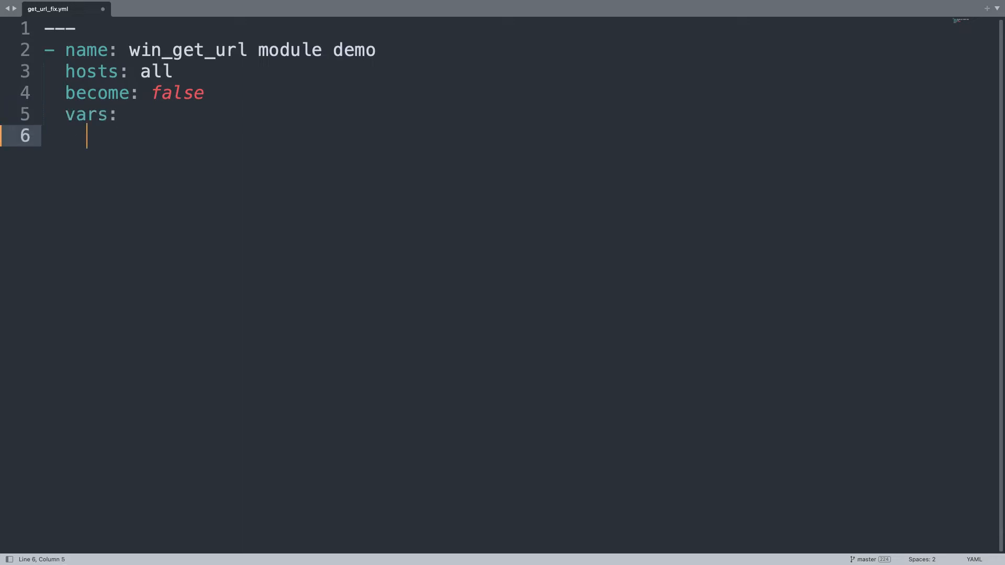
pyautogui.write('myurl:')
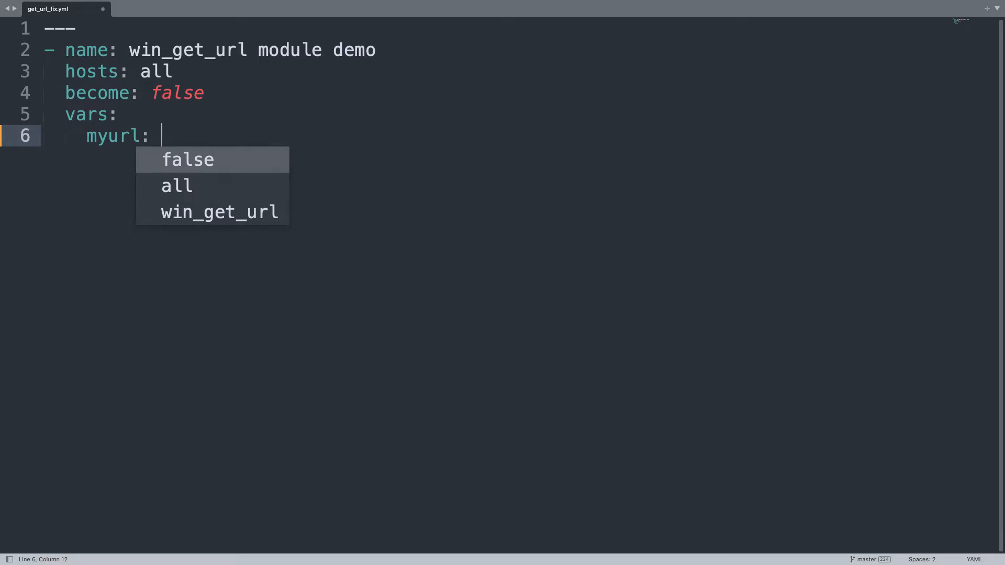
pyautogui.write('""')
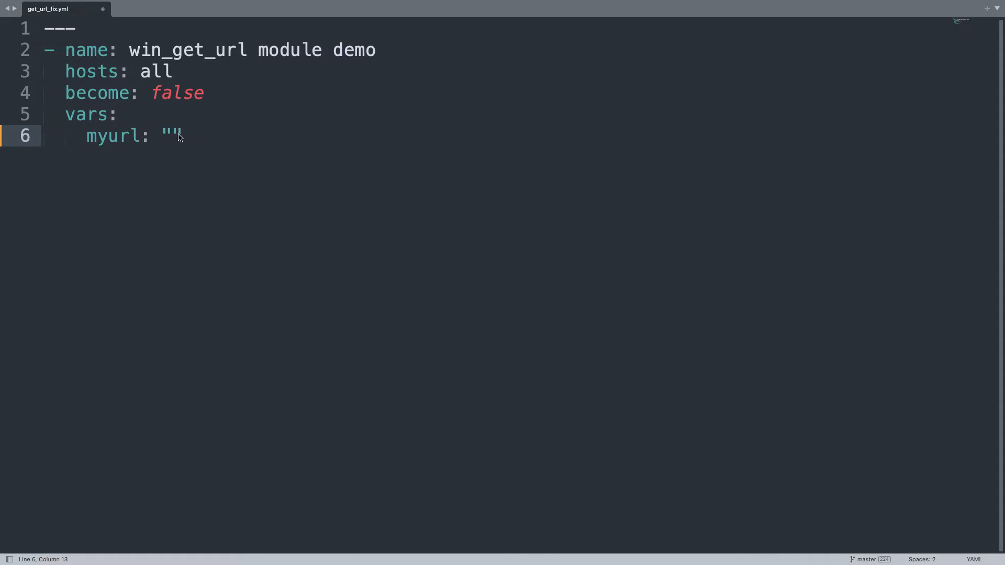
pyautogui.write('https://releases.ansible.com/ansible/ansible-2.9.25.tar.gz')
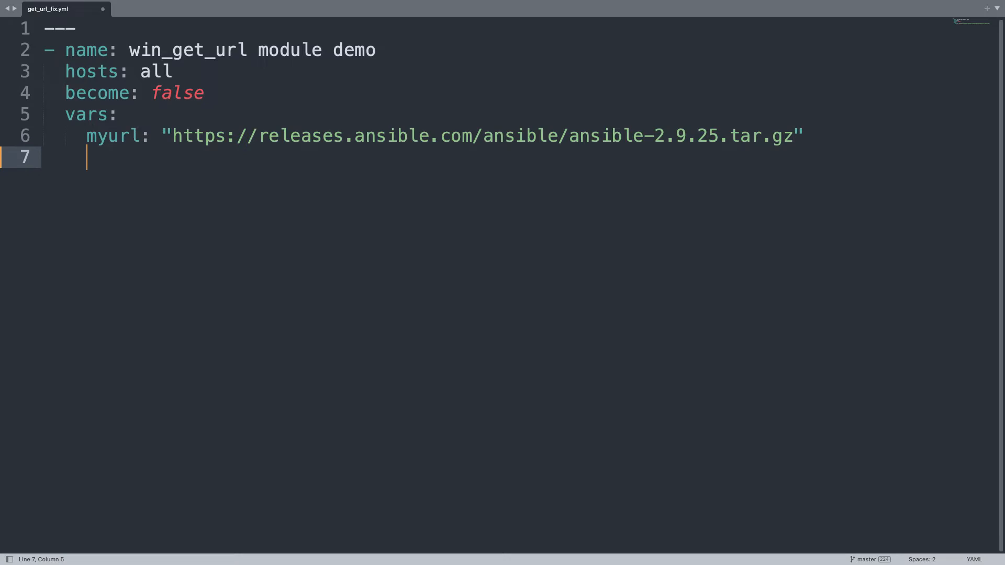
# - Set mydest to 'C:\Users\vagrant\Desktop\ansible-2.9.25.tar.gz' and start a new line
pyautogui.write('mydest:')
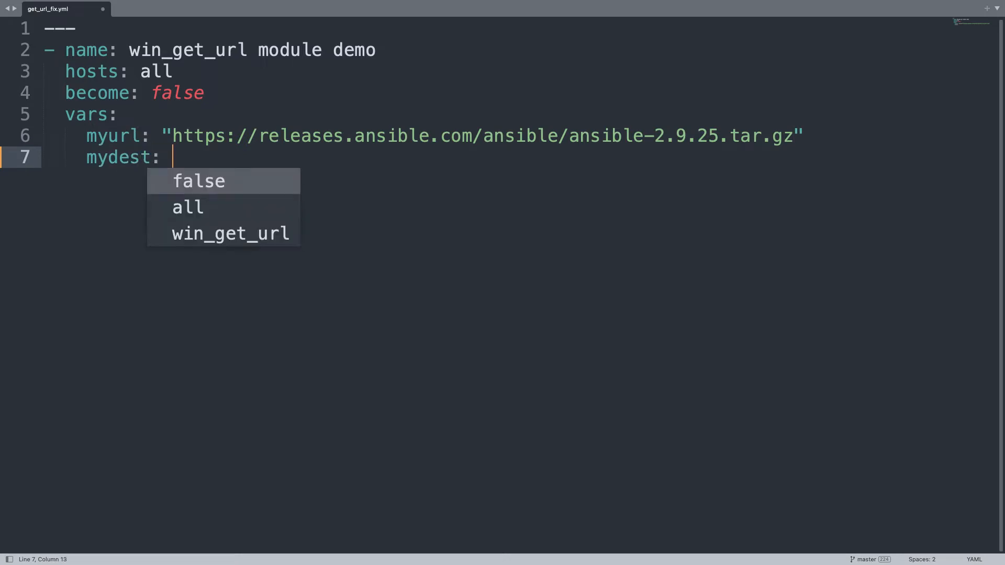
pyautogui.write("'C'")
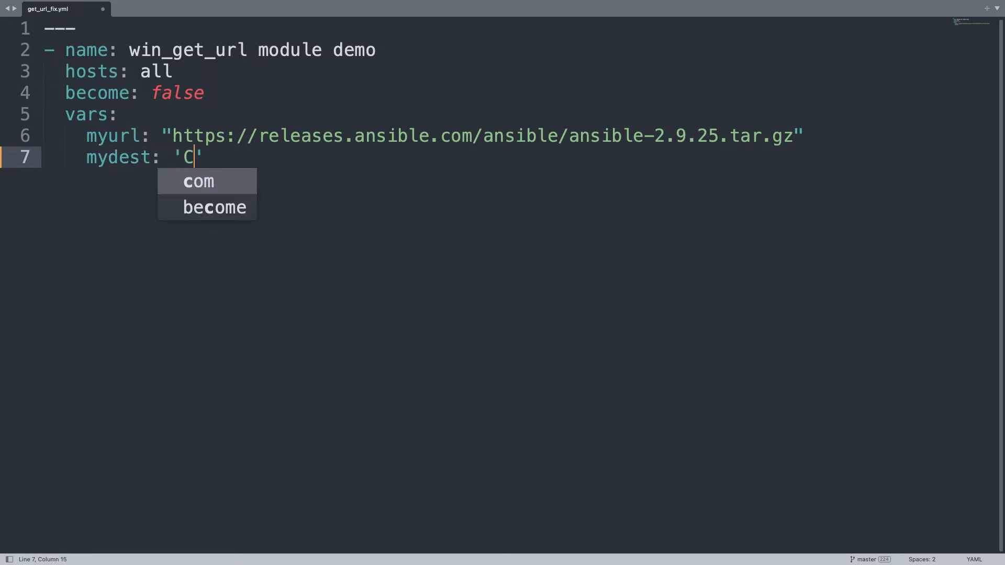
pyautogui.write(':\\')
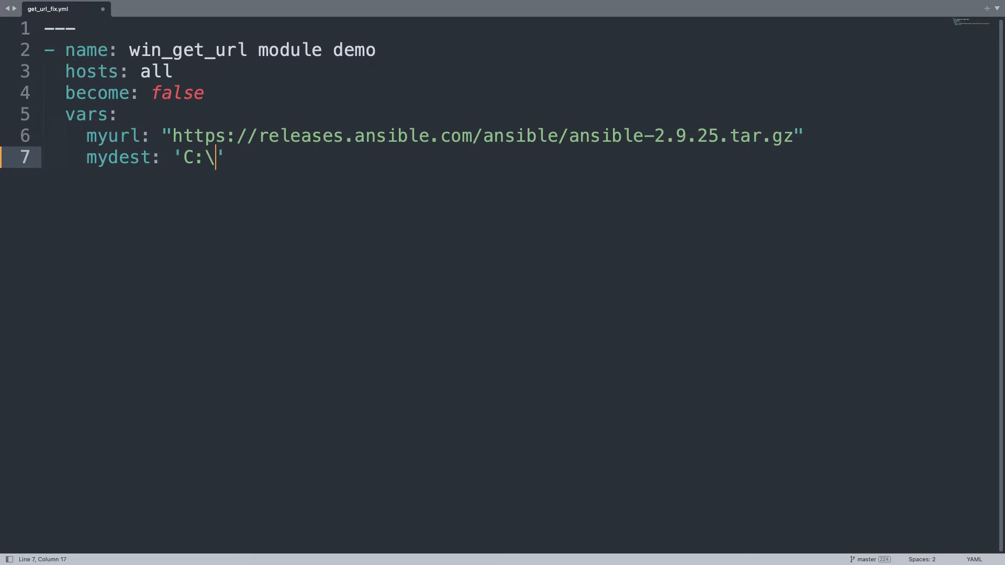
pyautogui.write('Users')
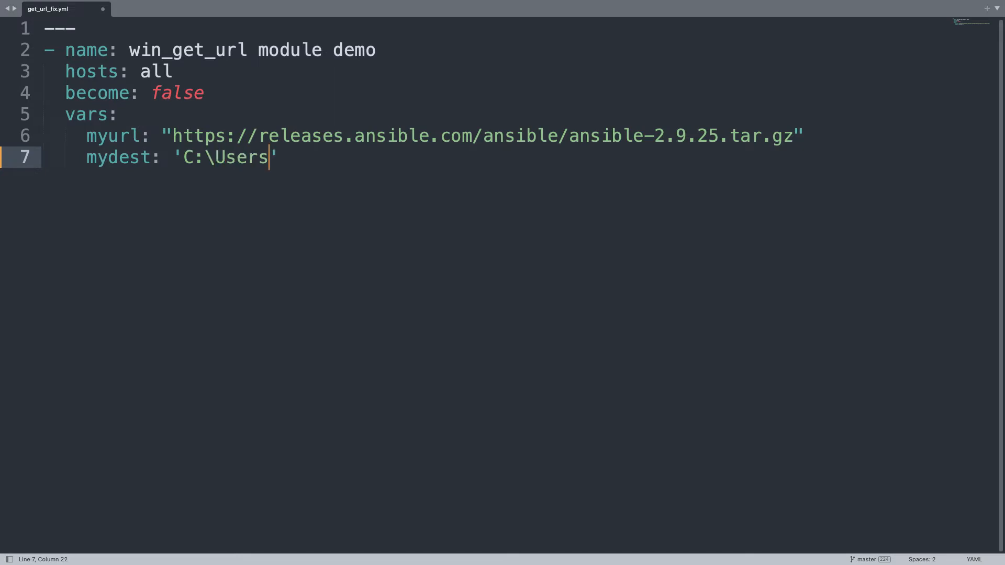
pyautogui.write('\\va')
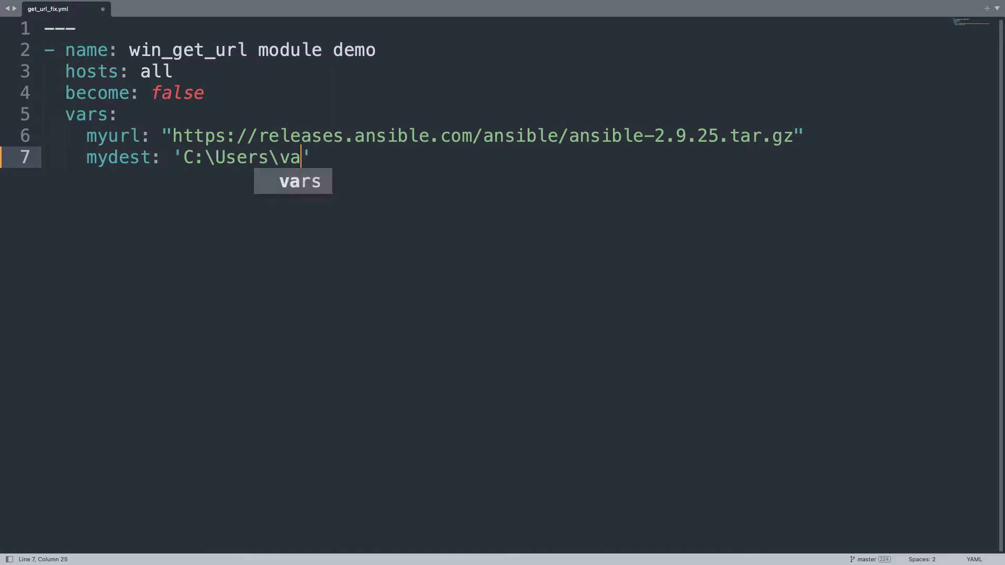
pyautogui.write('grant\\')
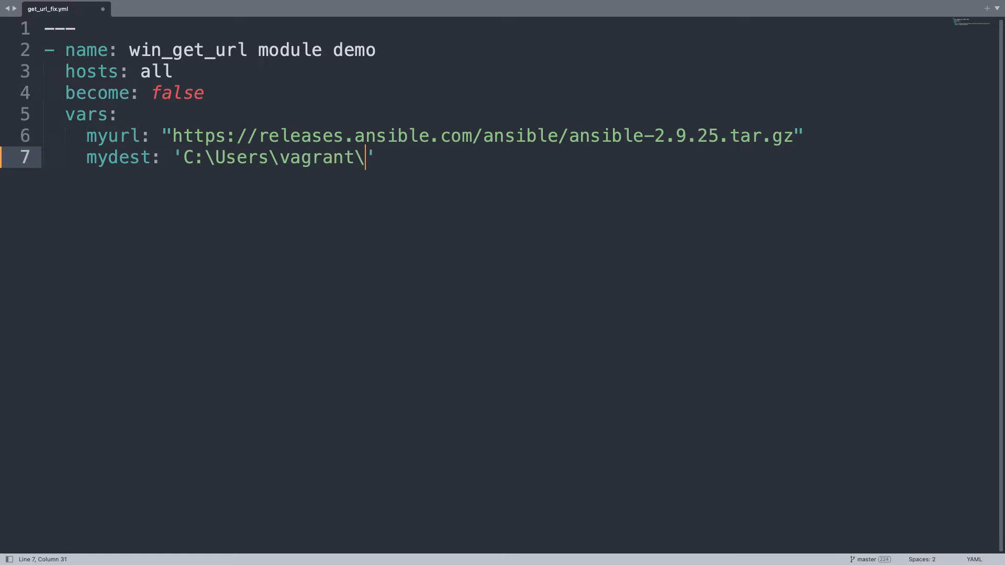
pyautogui.write('Desk')
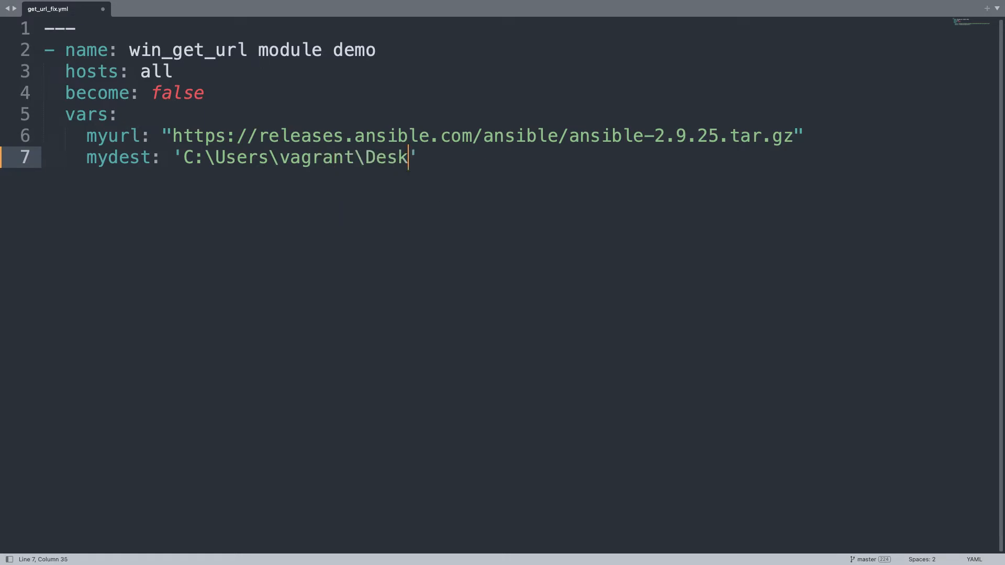
pyautogui.write('top\\')
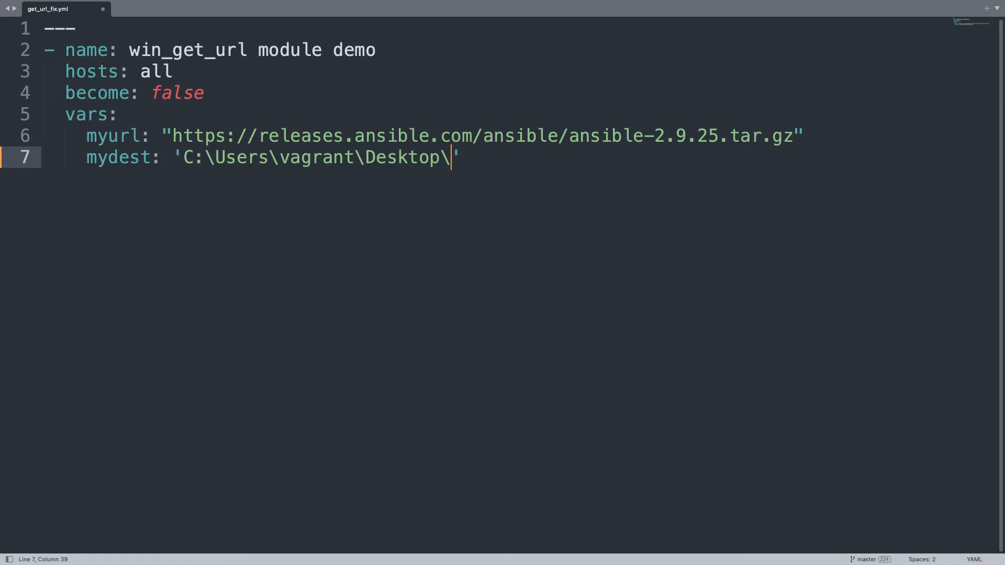
pyautogui.write('ansible-2.')
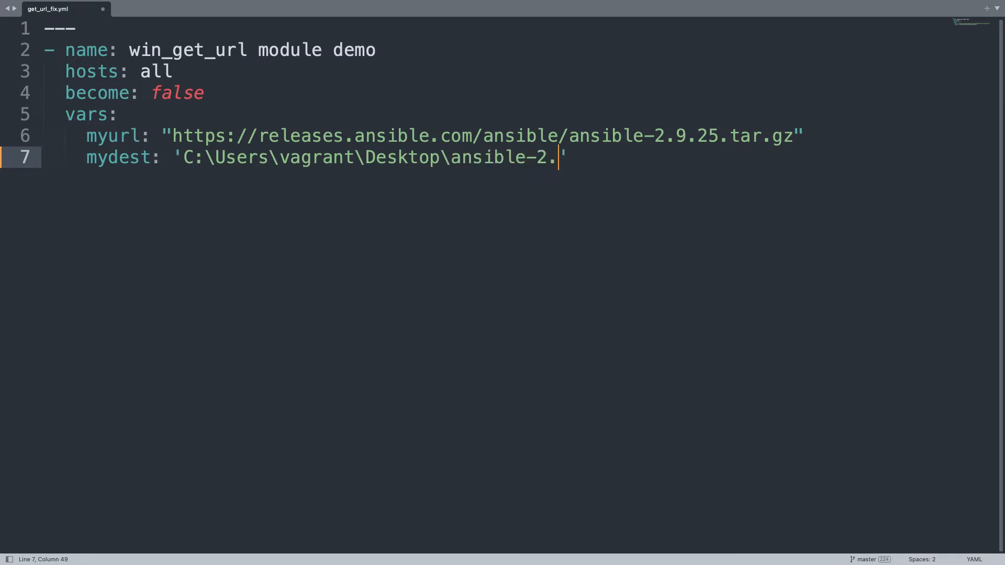
pyautogui.write('9.')
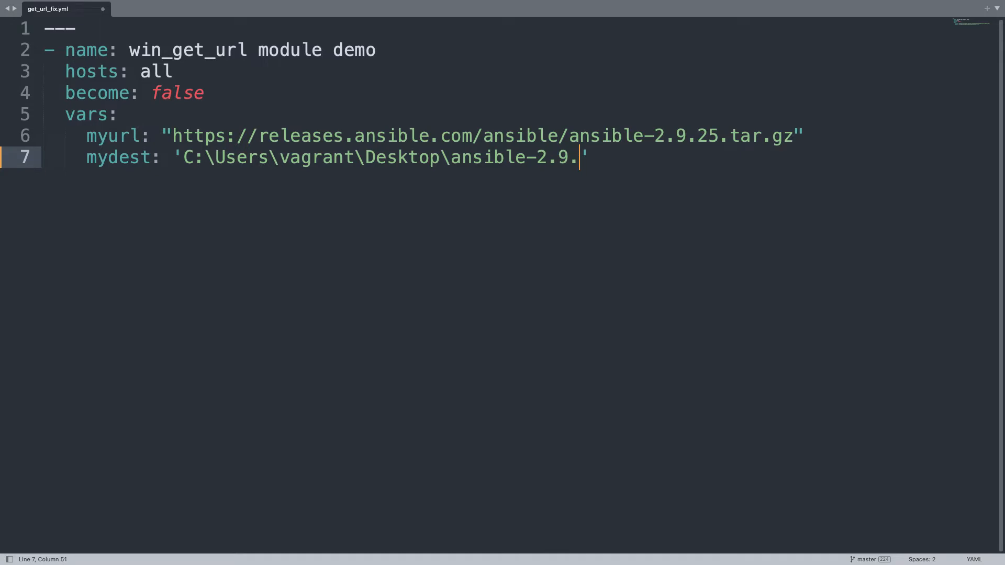
pyautogui.write('25.tar')
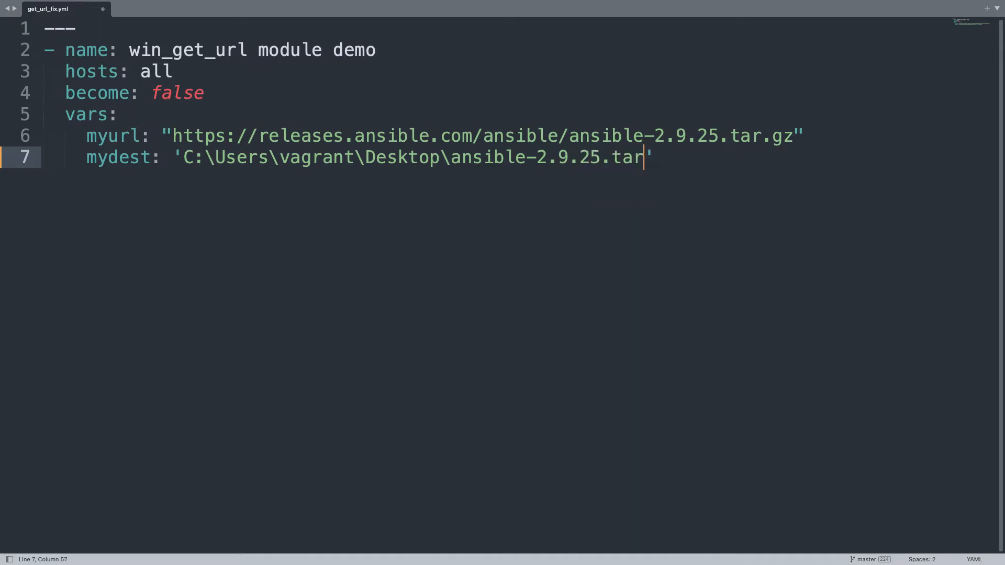
pyautogui.write('gz')
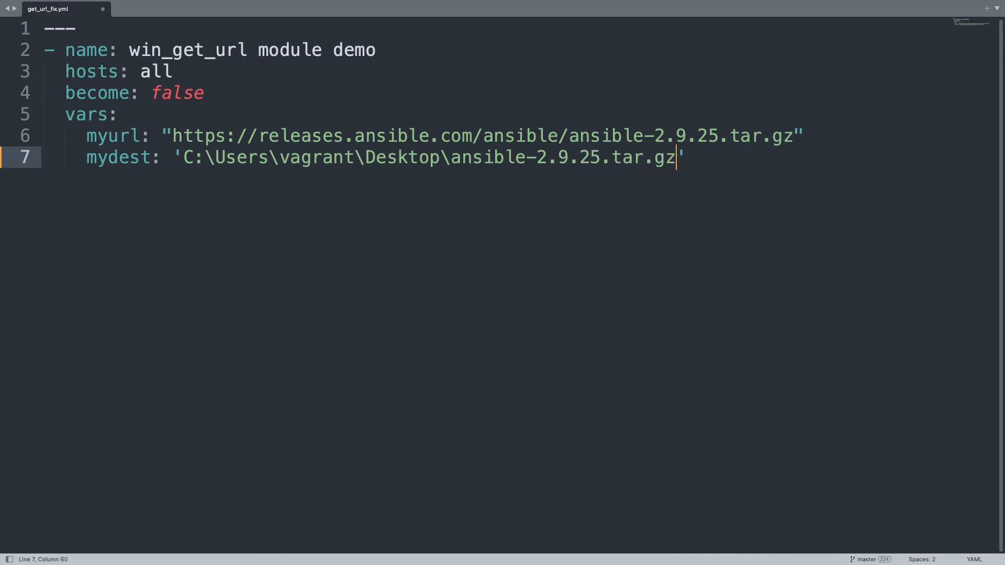
pyautogui.press('Enter')
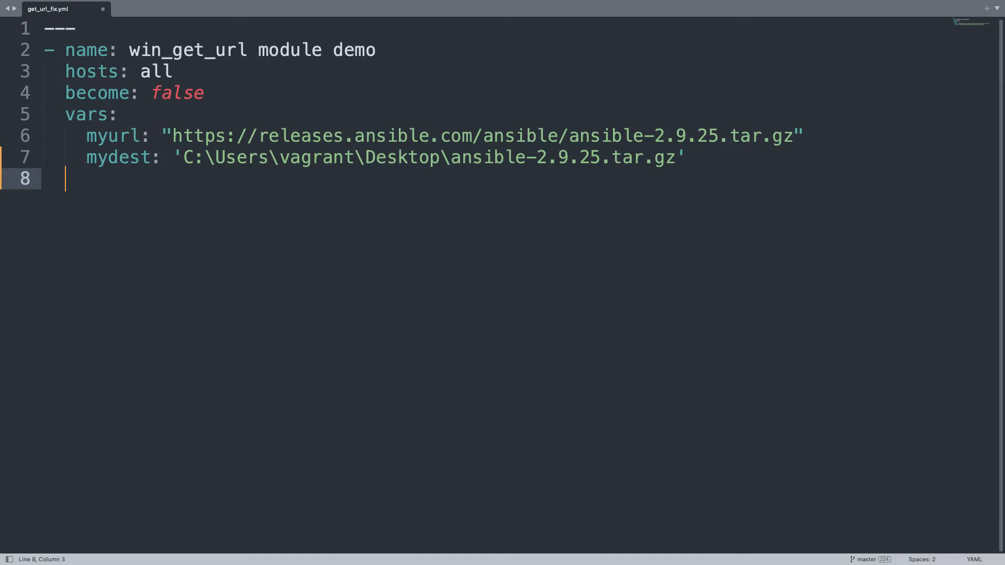
# - Add a tasks section with a 'download file' task using ansible.builtin.get_url
pyautogui.write('tasks:')
pyautogui.write('- name')
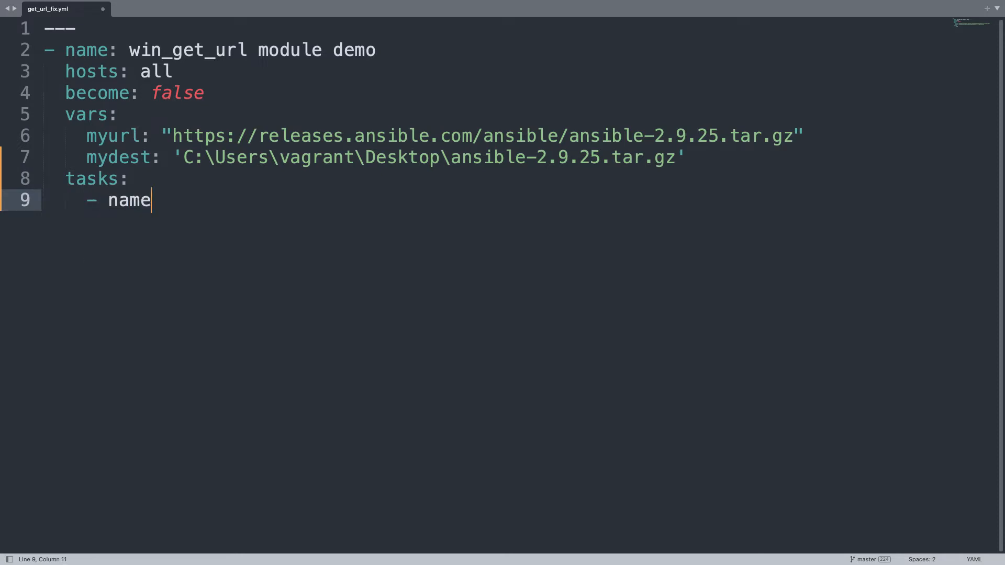
pyautogui.write(': download fi')
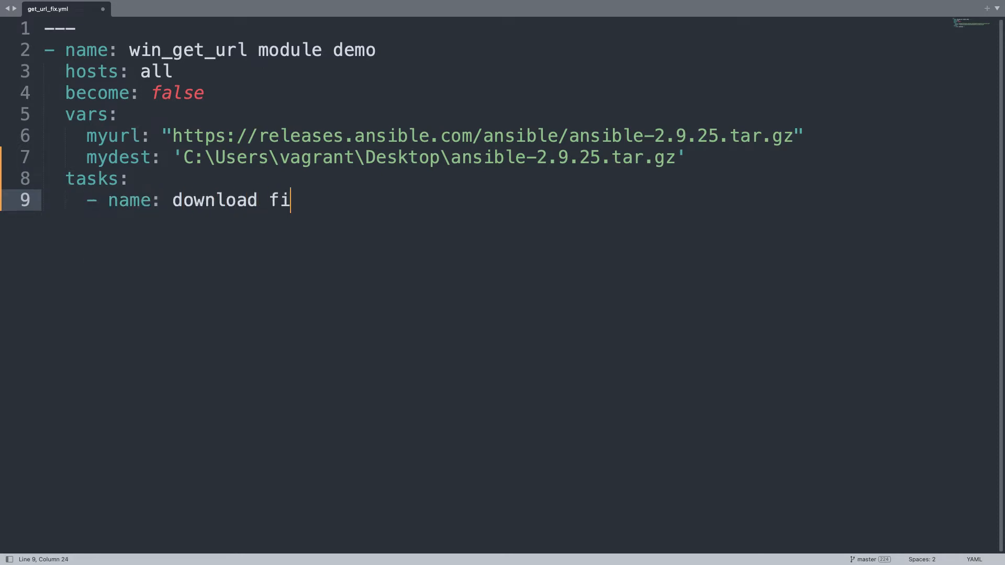
pyautogui.write('le')
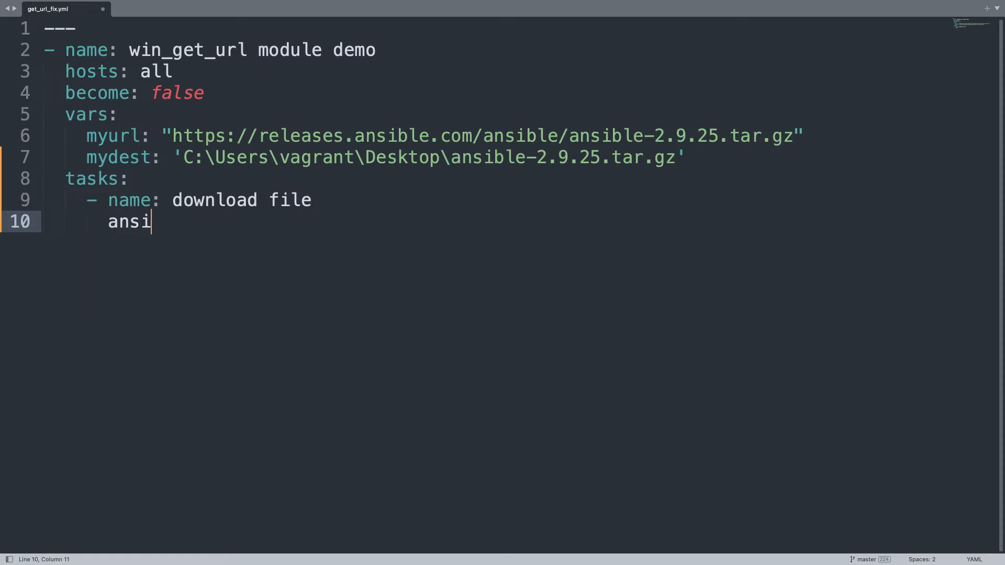
pyautogui.write('ble.')
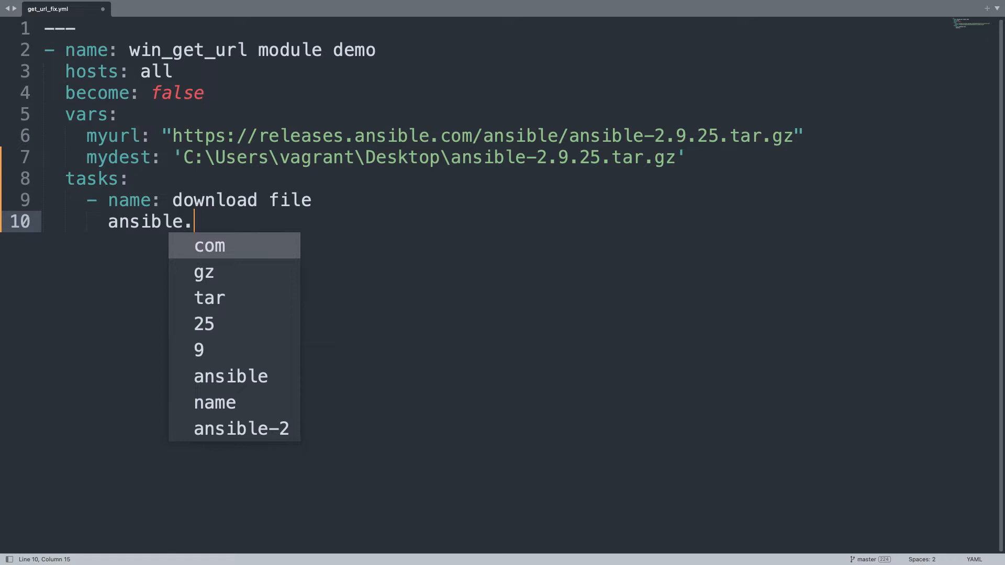
pyautogui.write('builtin.')
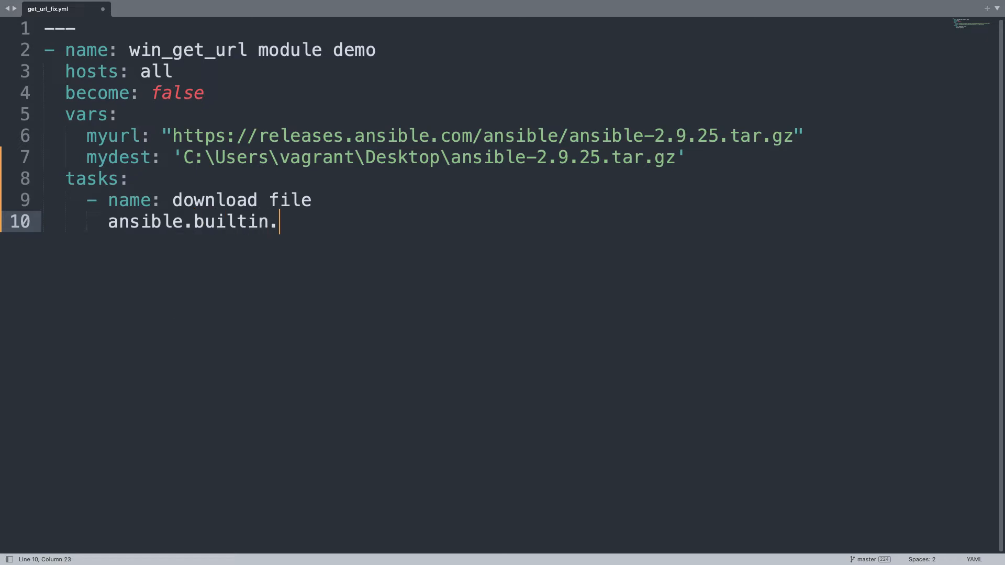
pyautogui.write('get_url:')
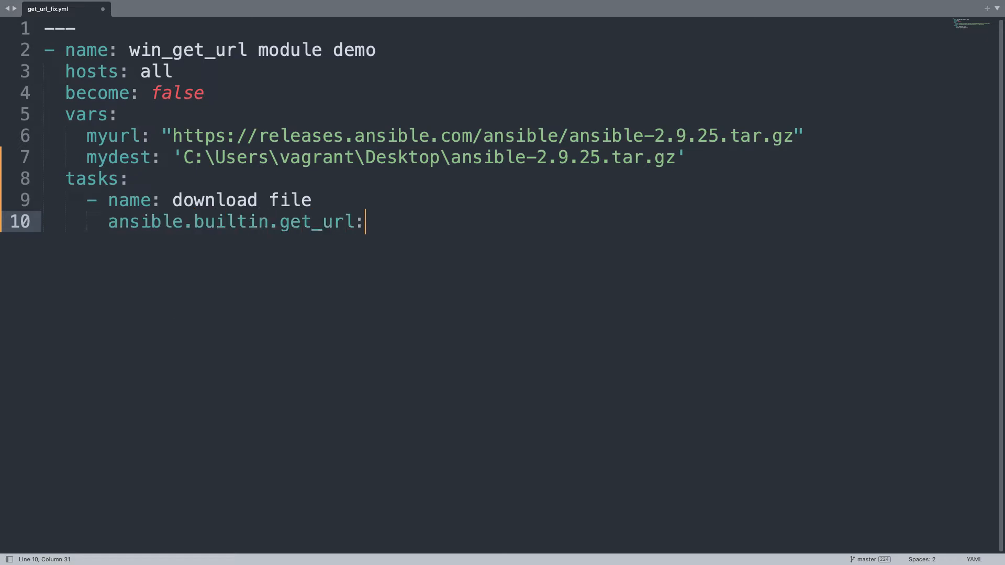
# - Give the get_url task url and dest parameters, with dest set to "{{ mydest }}"
pyautogui.press('enter')
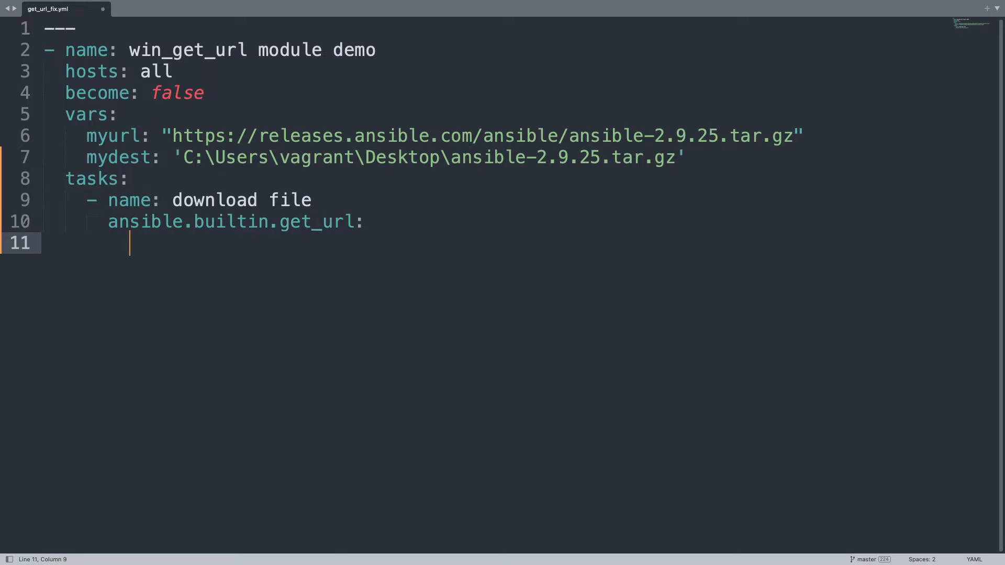
pyautogui.write('url: "{{ myurl')
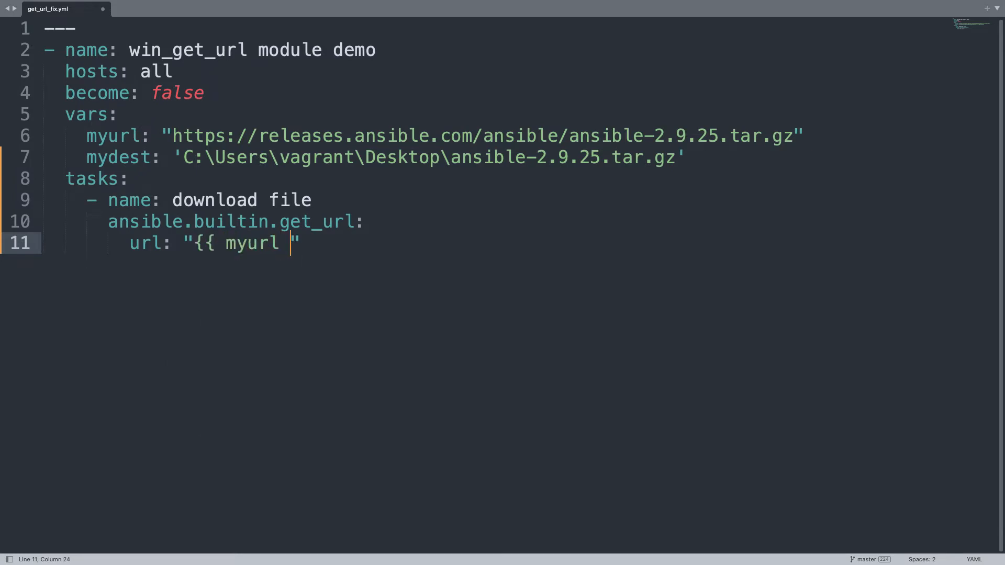
pyautogui.press('enter')
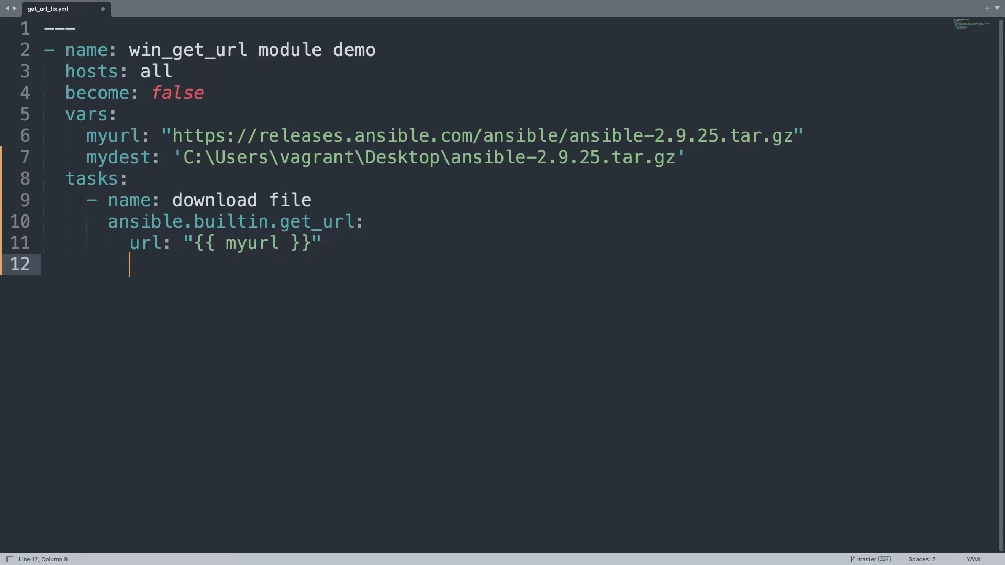
pyautogui.write('dest: ""')
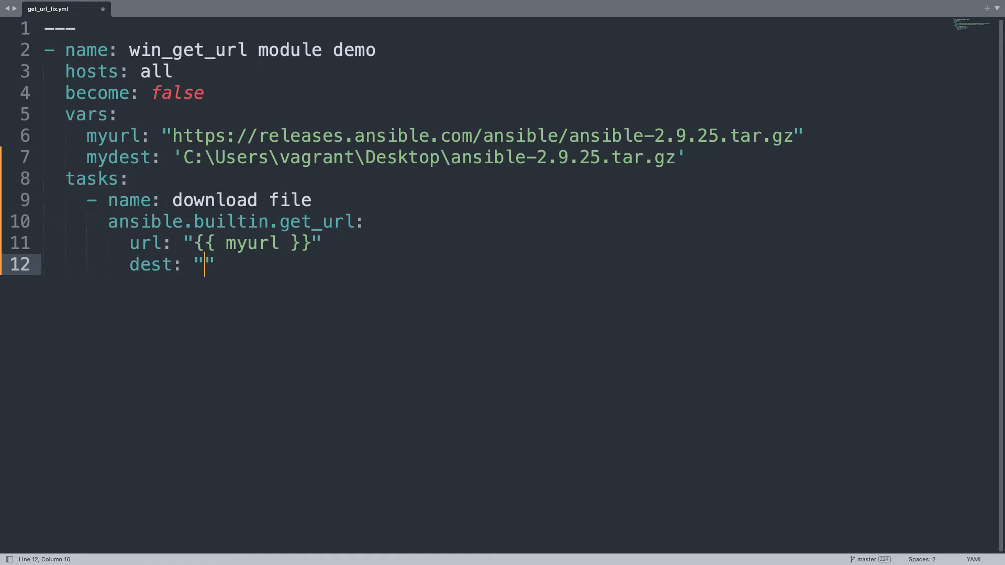
pyautogui.write('{{ m')
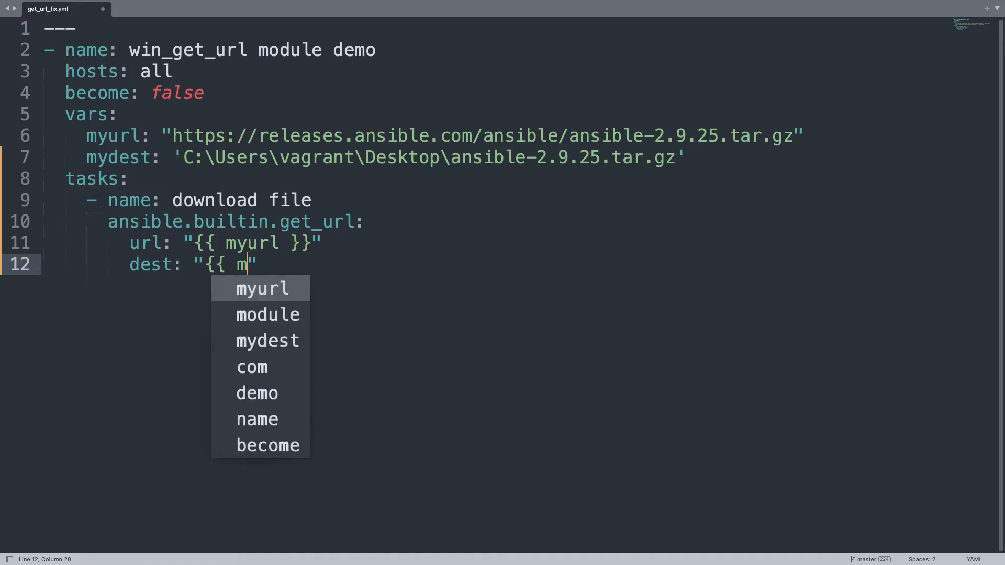
pyautogui.write('ydest {')
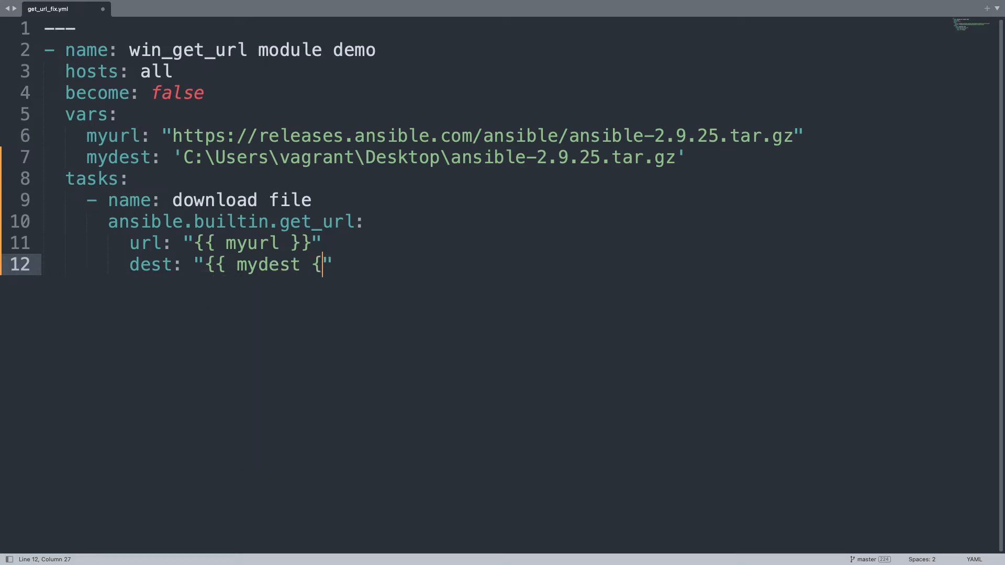
pyautogui.write('}}')
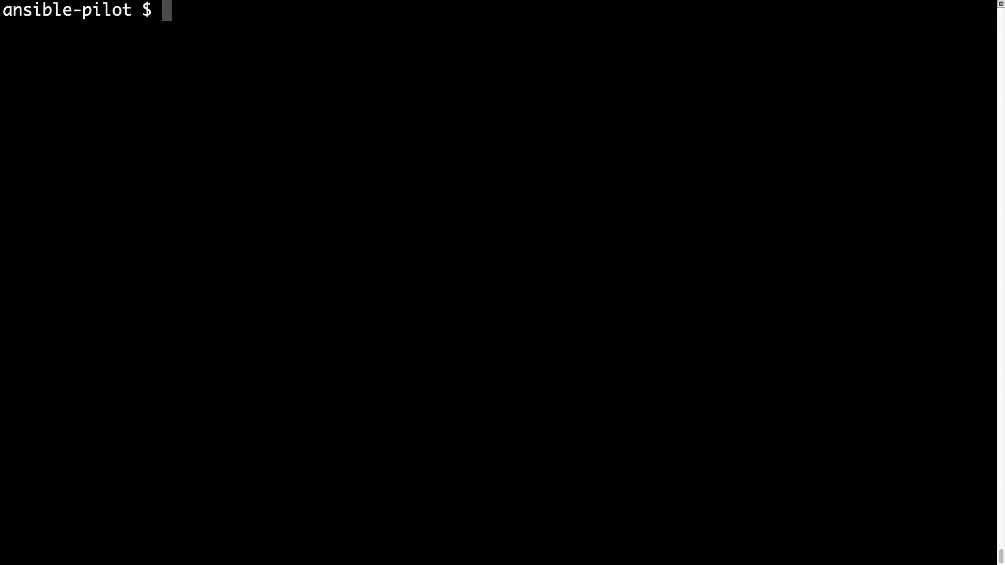
# - Enter 'ansible-playbook -i virtualmachines/win/inventory troubleshooting/get_url_' in the terminal
pyautogui.write('an')
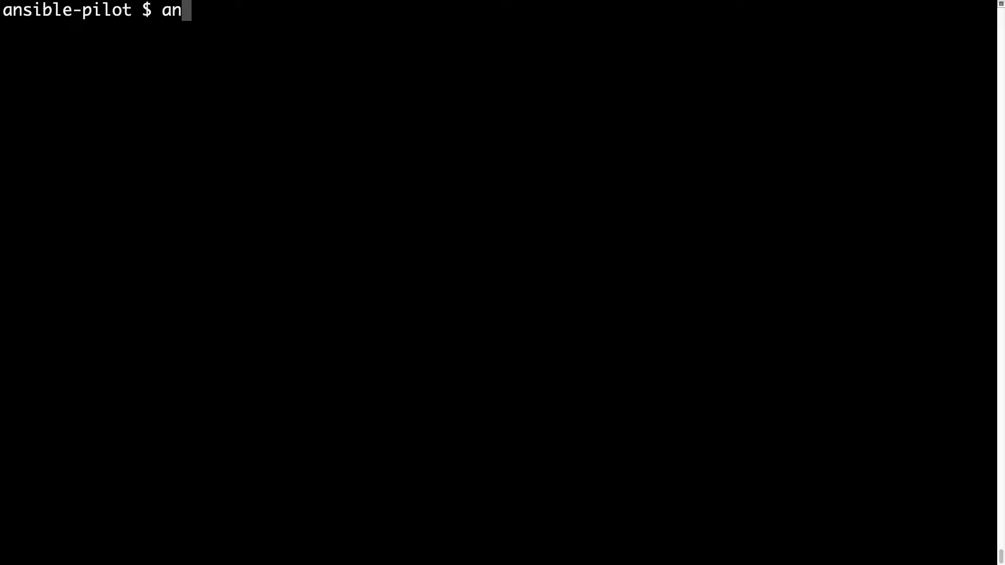
pyautogui.write('sible-pla')
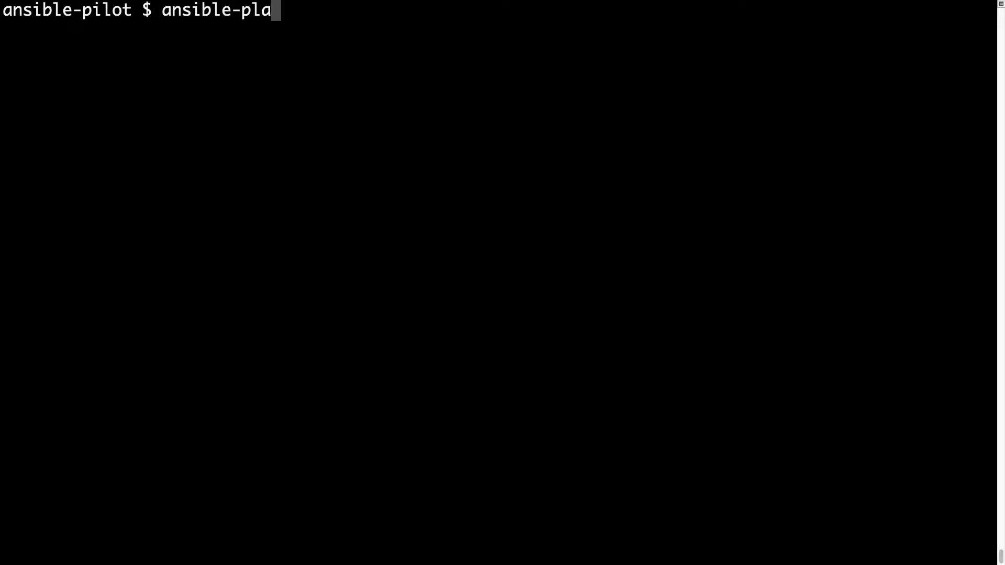
pyautogui.write('ybook -i')
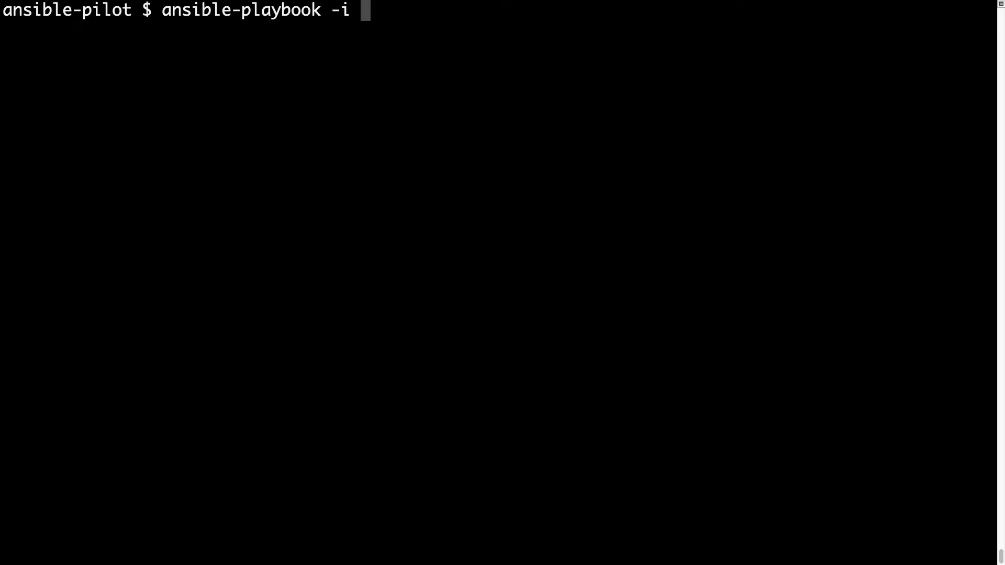
pyautogui.write('virtualmachines/')
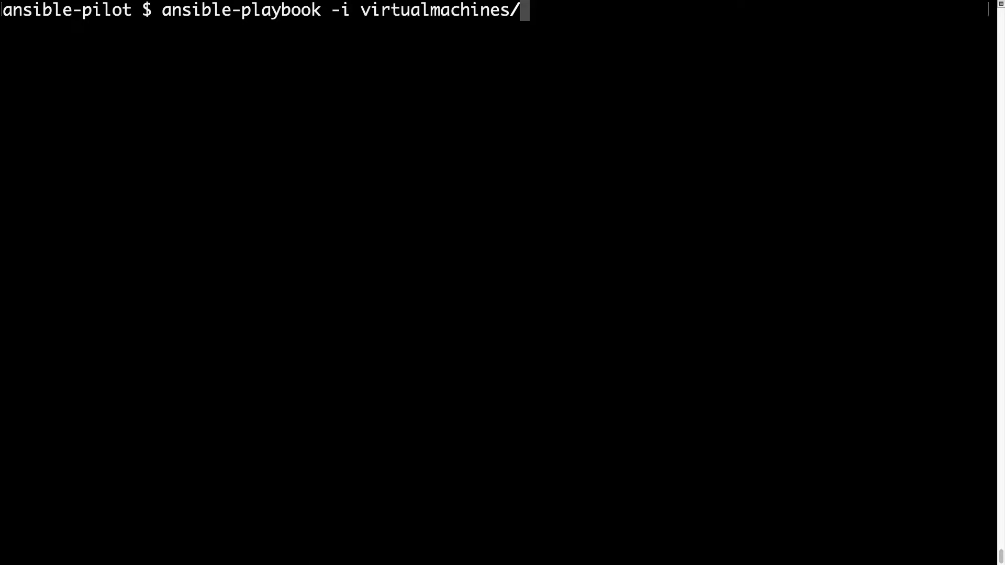
pyautogui.write('win/')
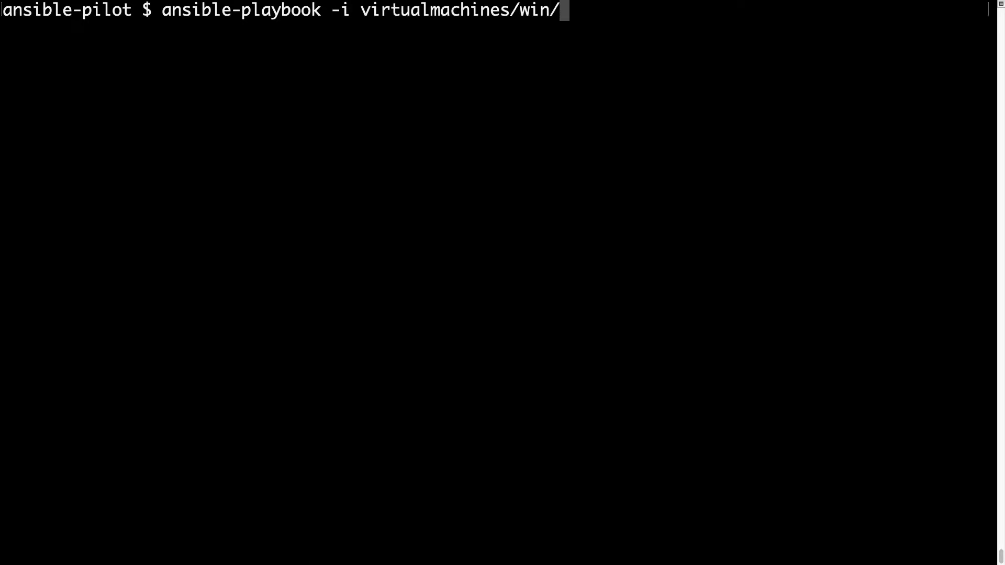
pyautogui.write('inventory')
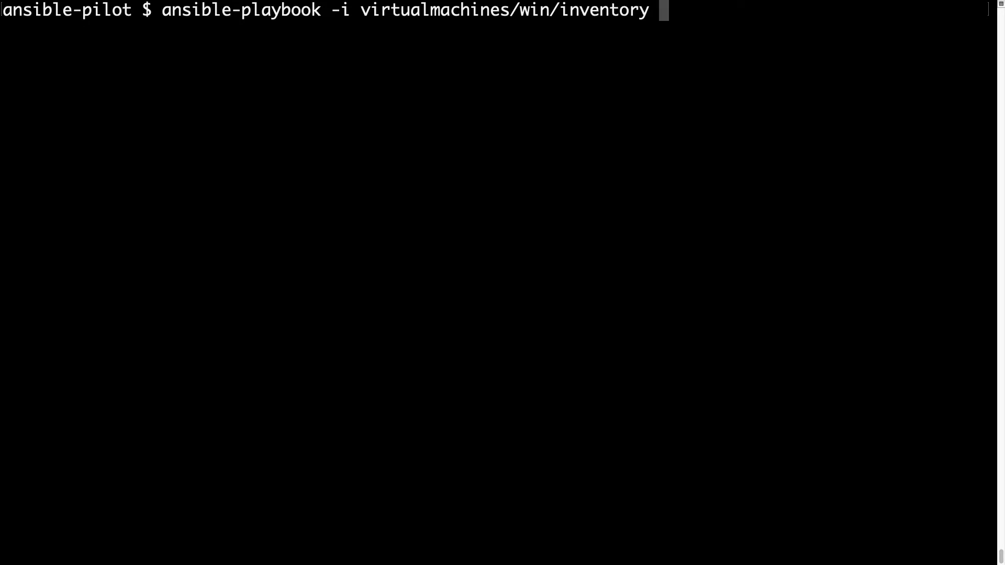
pyautogui.write('troubleshooting/win')
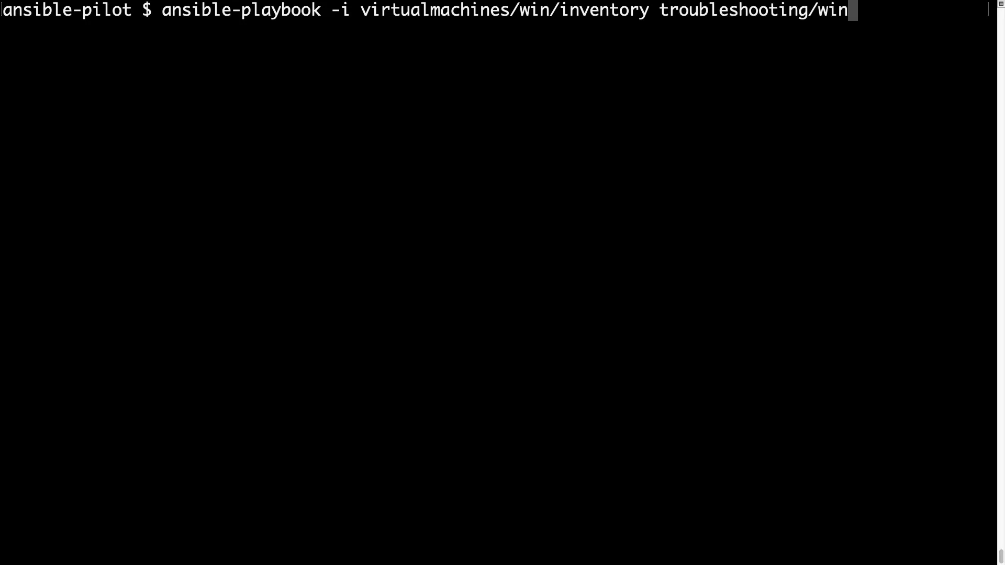
pyautogui.write('get_url_')
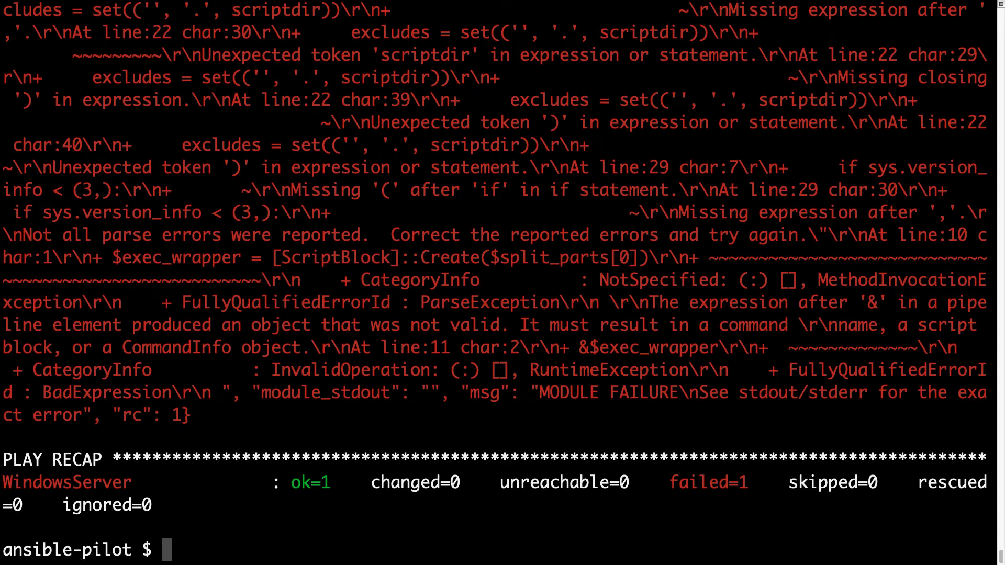
pyautogui.scroll(-3)
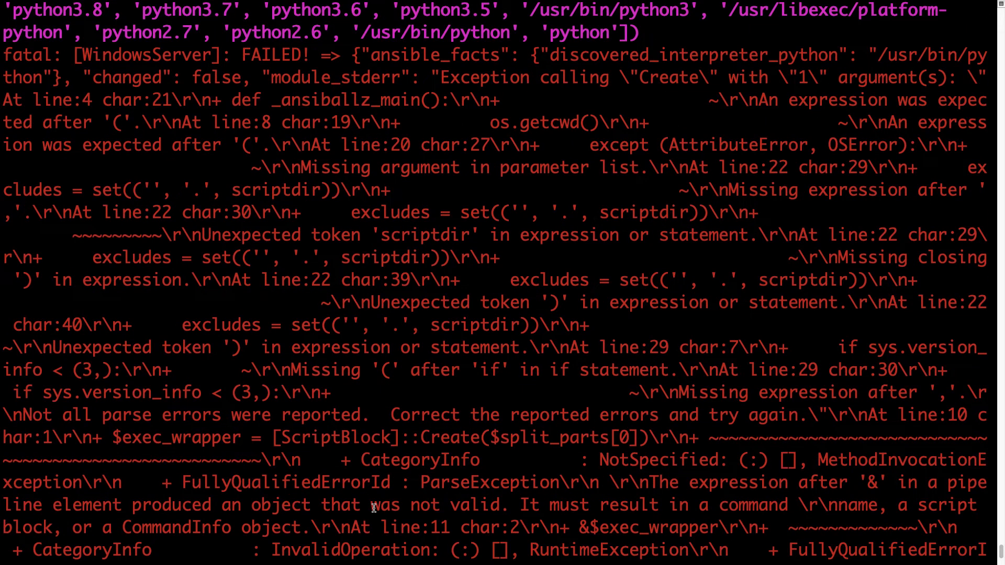
pyautogui.scroll(-3)
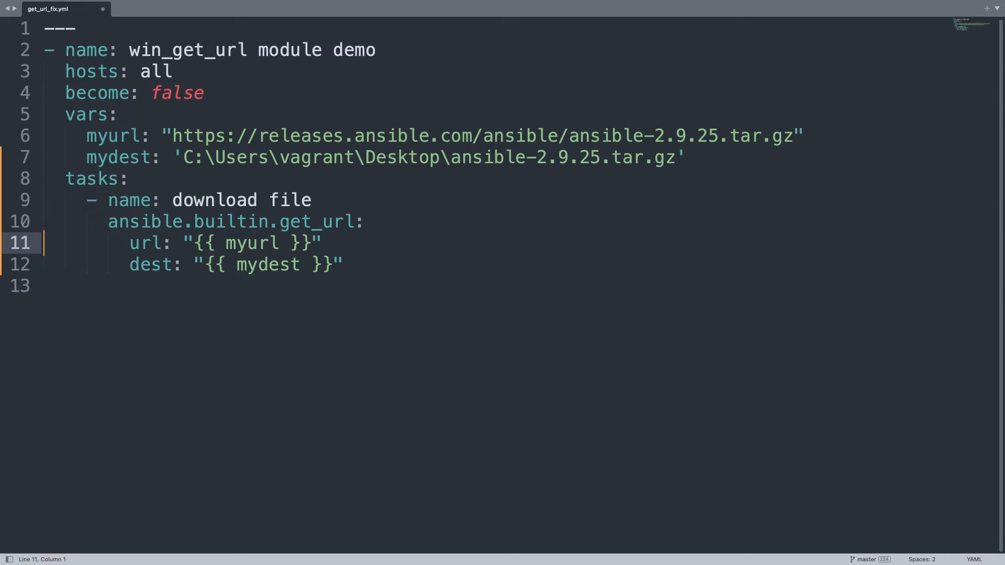
# - Start replacing the line 10 module name with the Windows win_get_url module
pyautogui.click(343, 222)
pyautogui.write('eind')
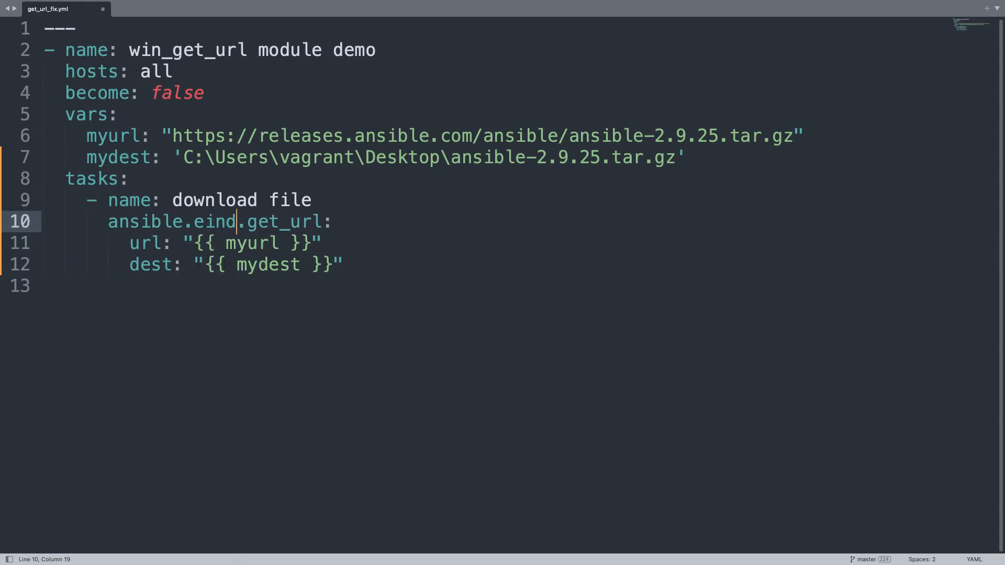
pyautogui.write('win')
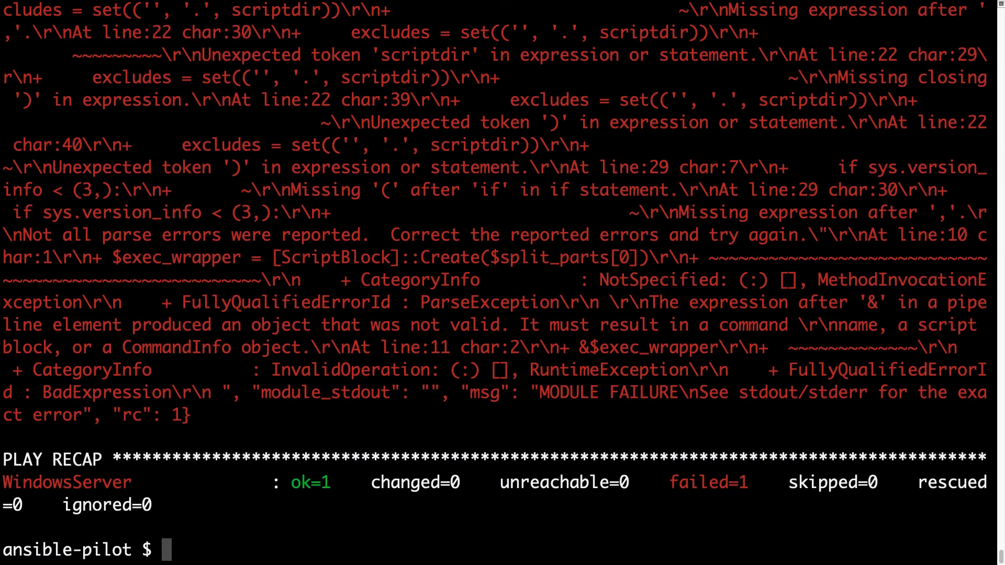
# - Run ansible-playbook -i virtualmachines/win/inventory troubleshooting/get_url_fix.yml in the terminal
pyautogui.write('ani')
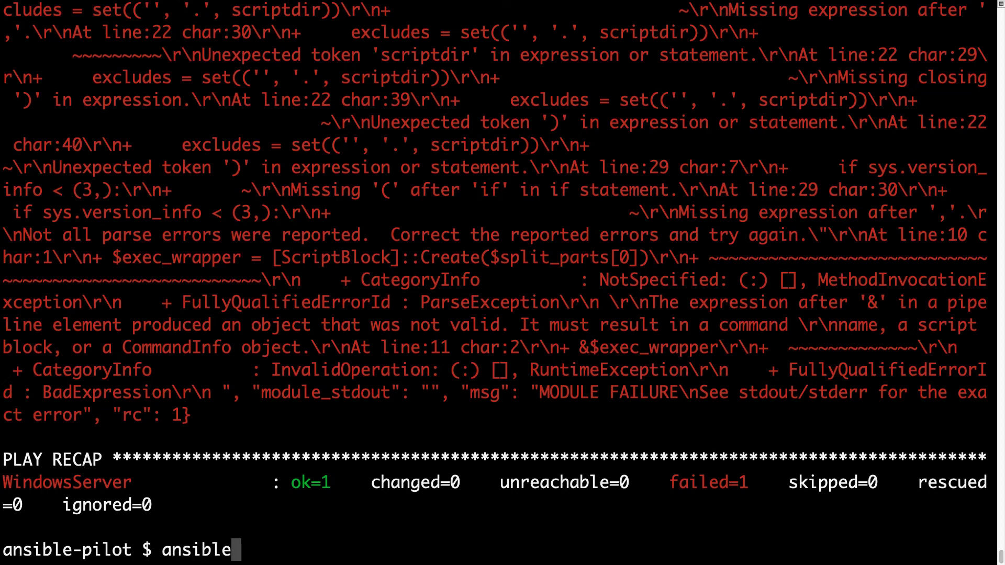
pyautogui.write('-playbook')
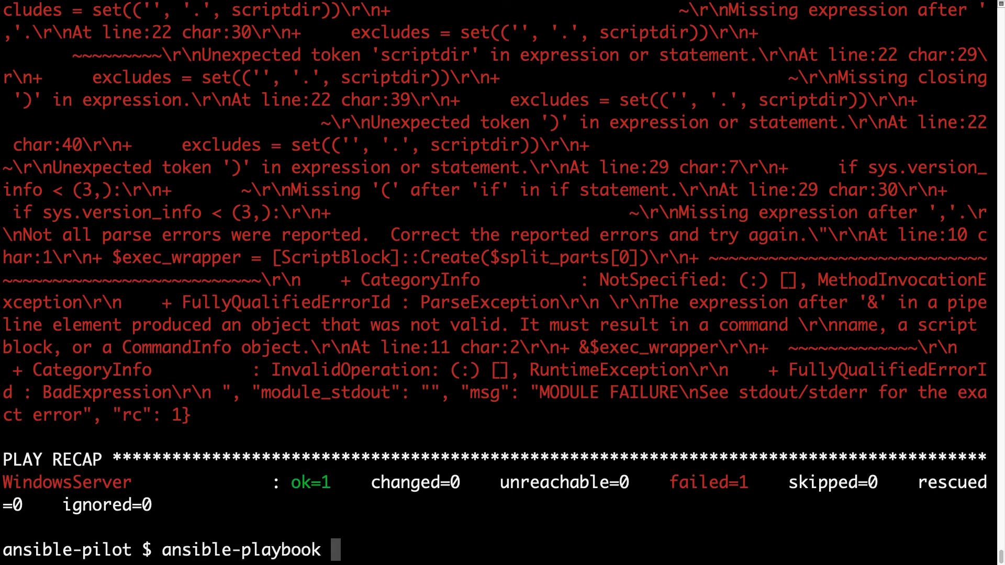
pyautogui.write('-i virtualmachines/win/in')
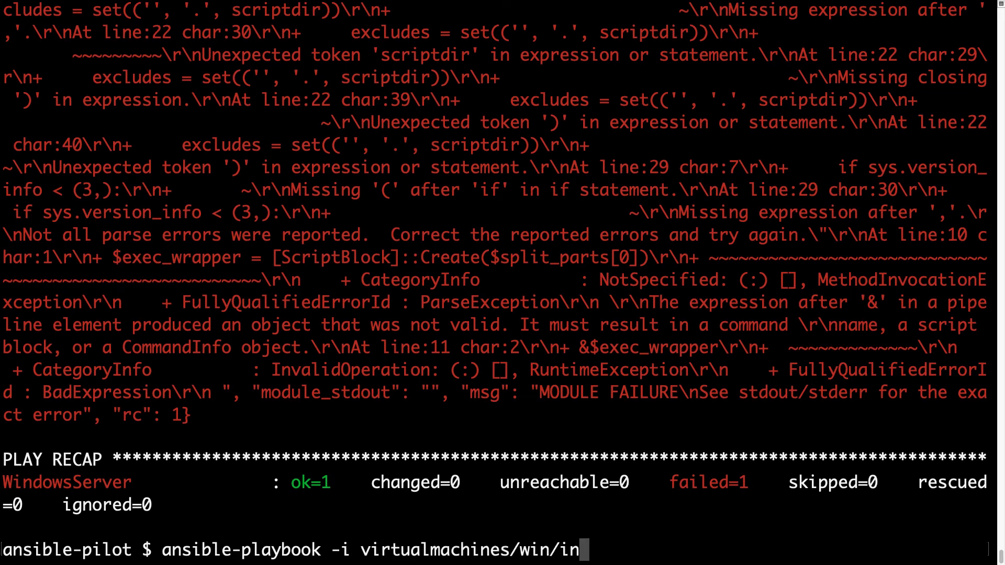
pyautogui.write('ventory troubleshooting/')
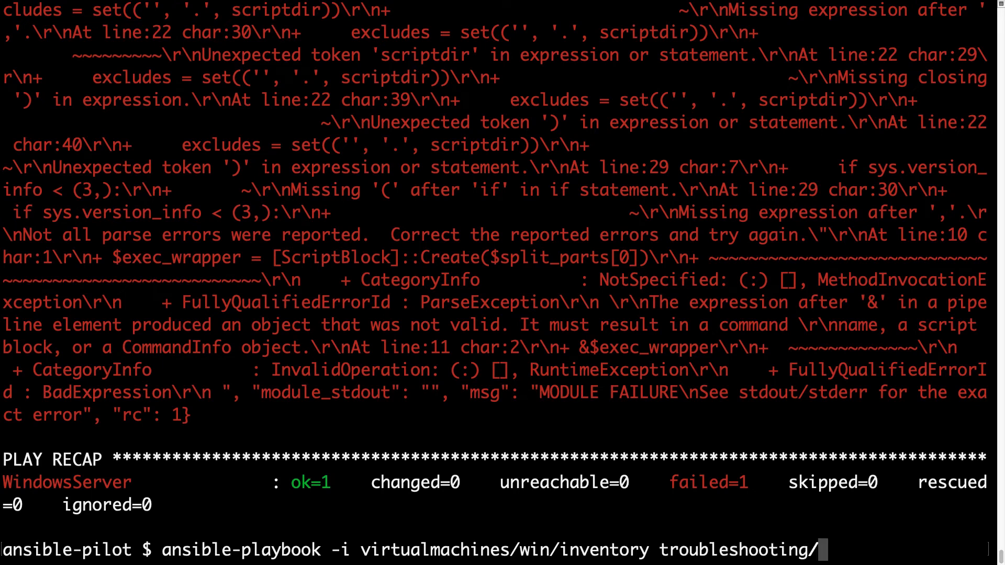
pyautogui.write('get_url_')
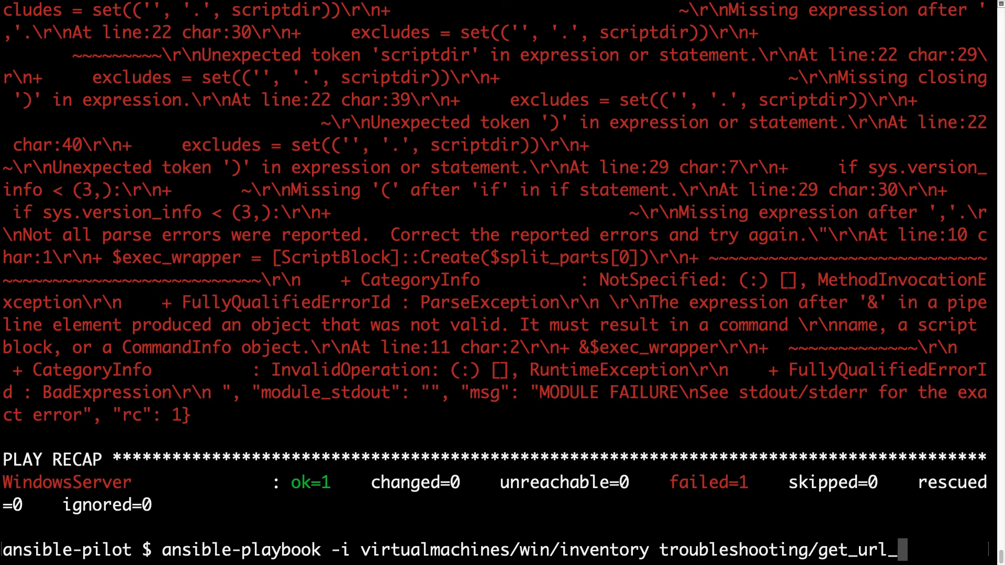
pyautogui.write('fix.yml')
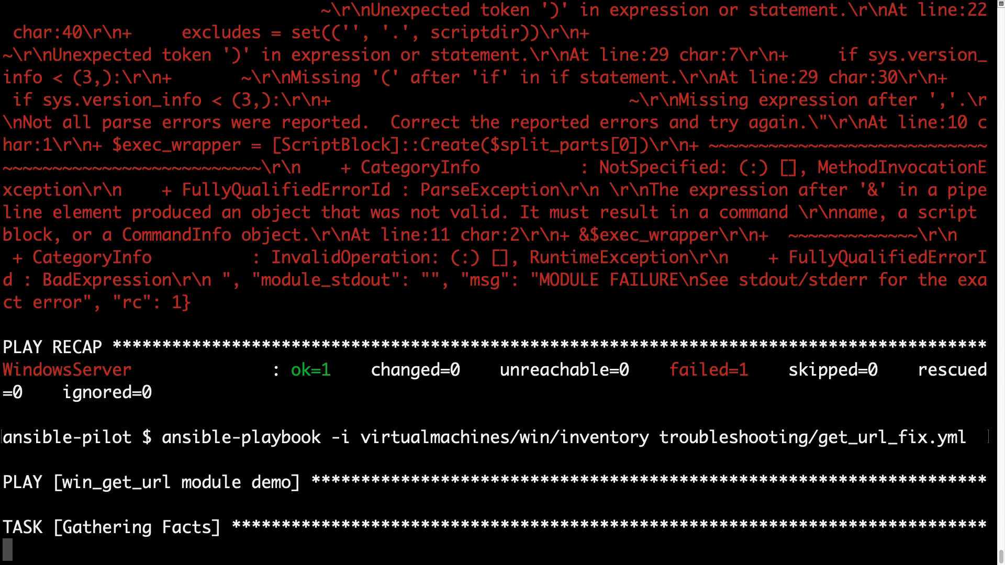
# - Scroll down through the playbook run output to review the PLAY RECAP
pyautogui.scroll(-3)
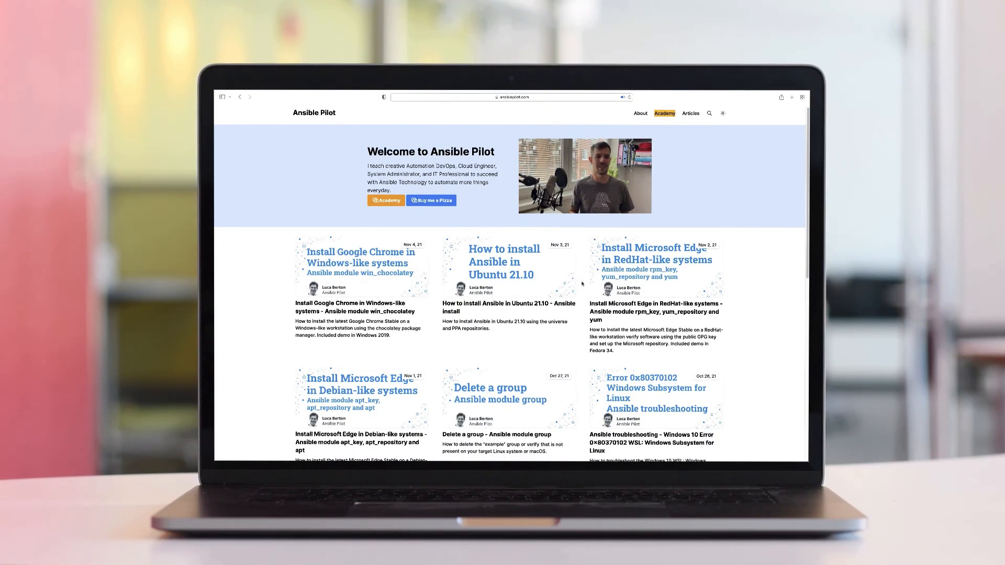
pyautogui.scroll(-3)
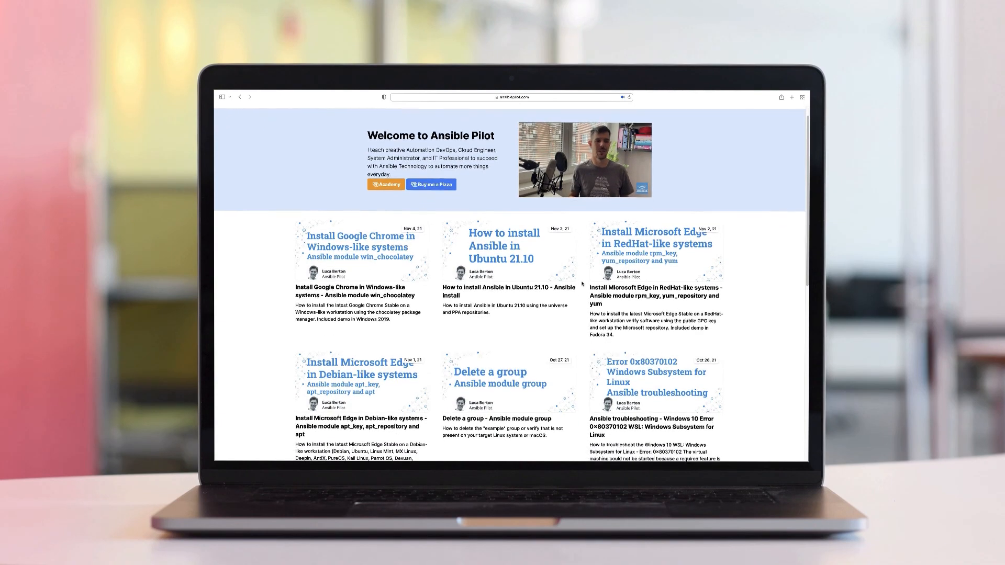
pyautogui.scroll(-3)
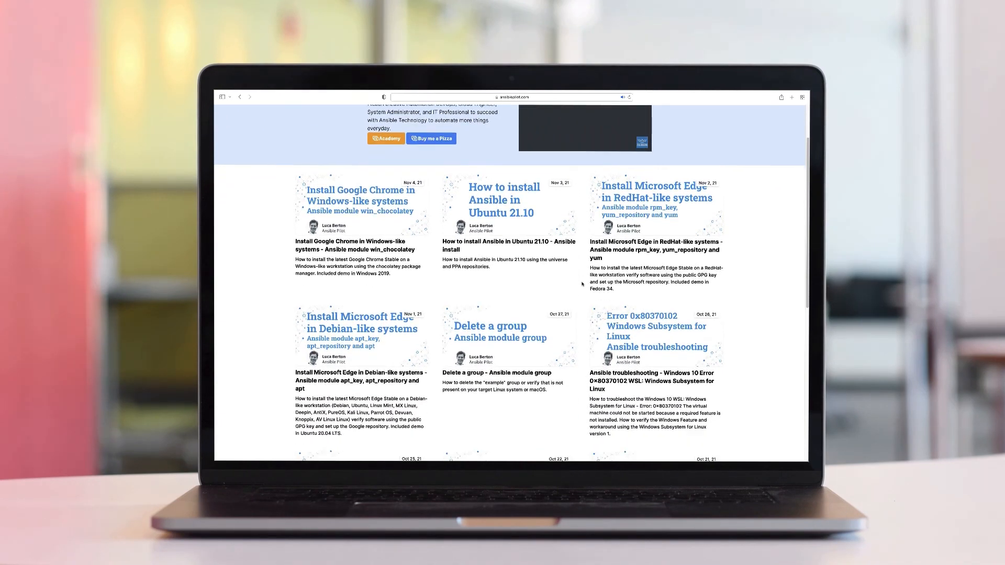
pyautogui.scroll(-3)
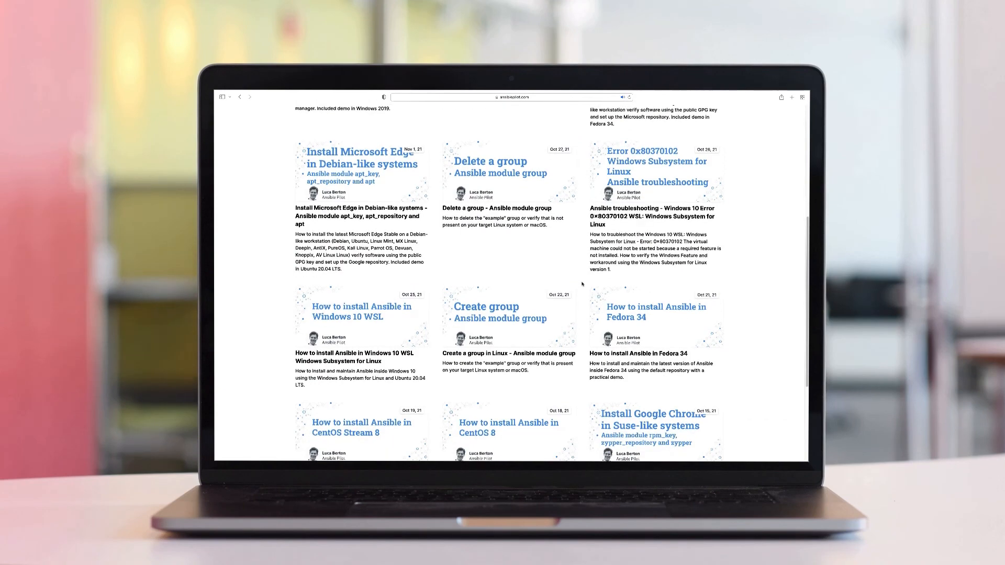
pyautogui.scroll(-3)
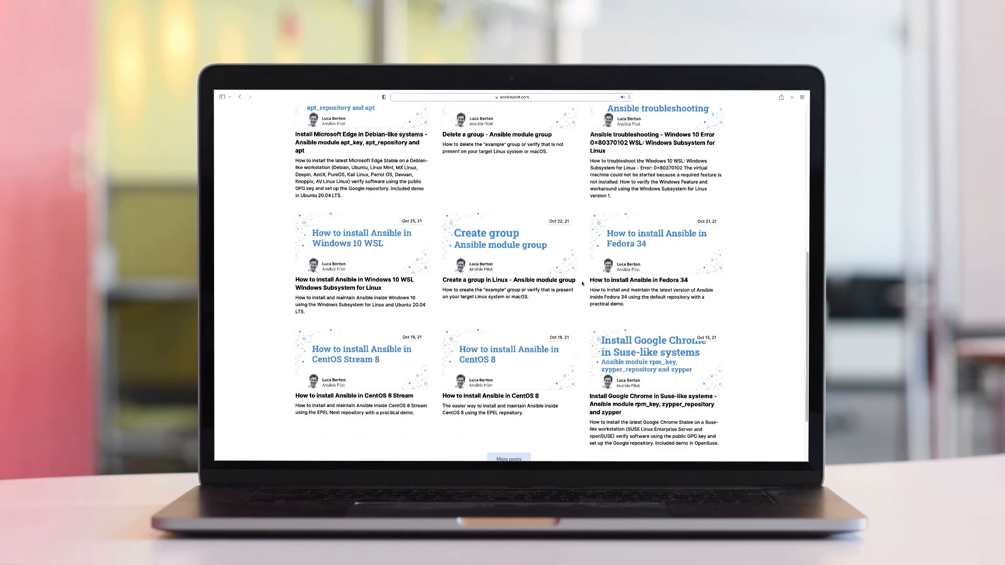
pyautogui.scroll(-3)
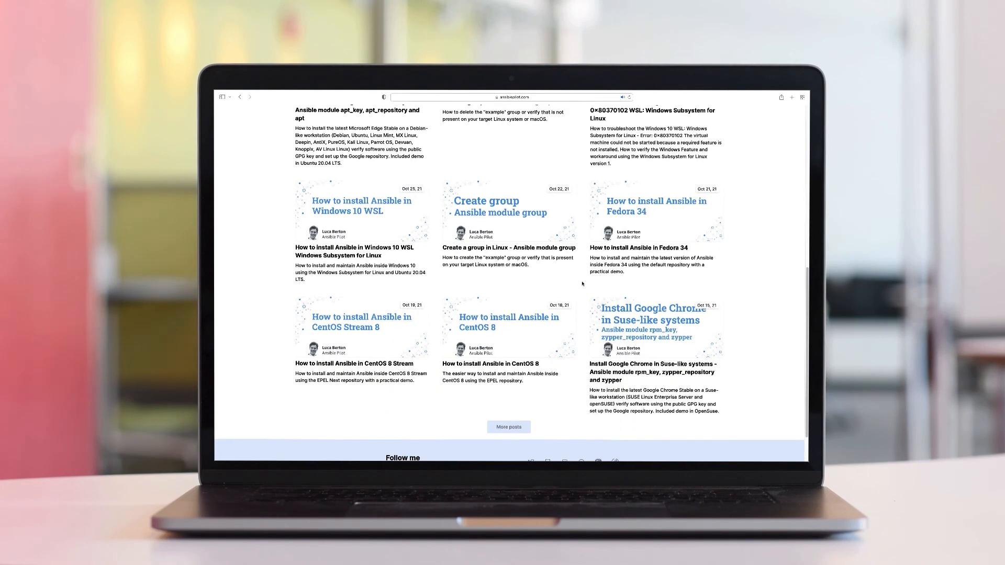